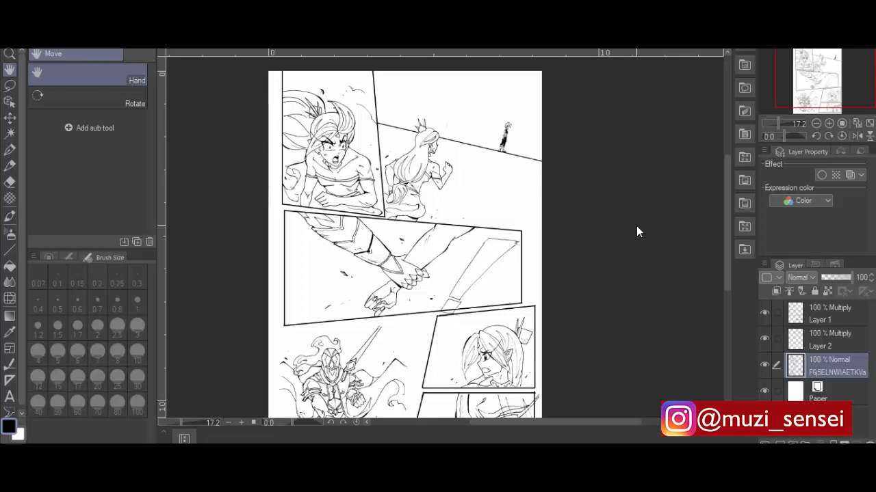
mouse_move(782, 130)
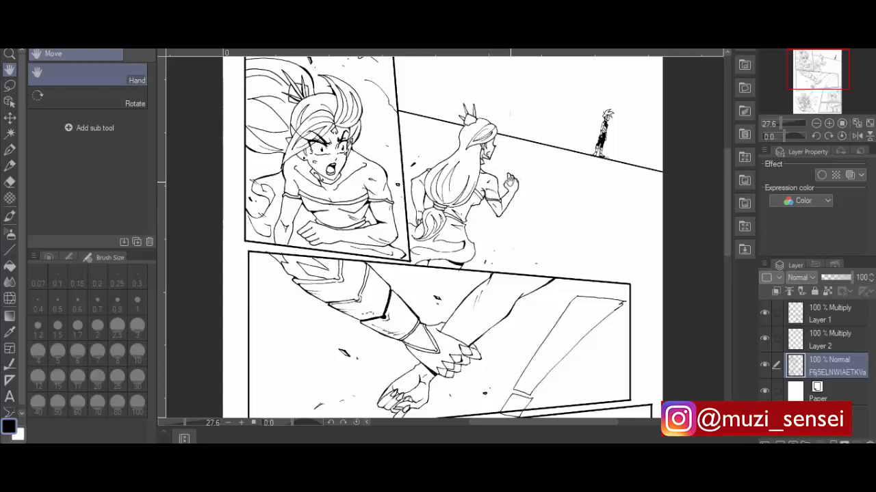
mouse_move(542, 183)
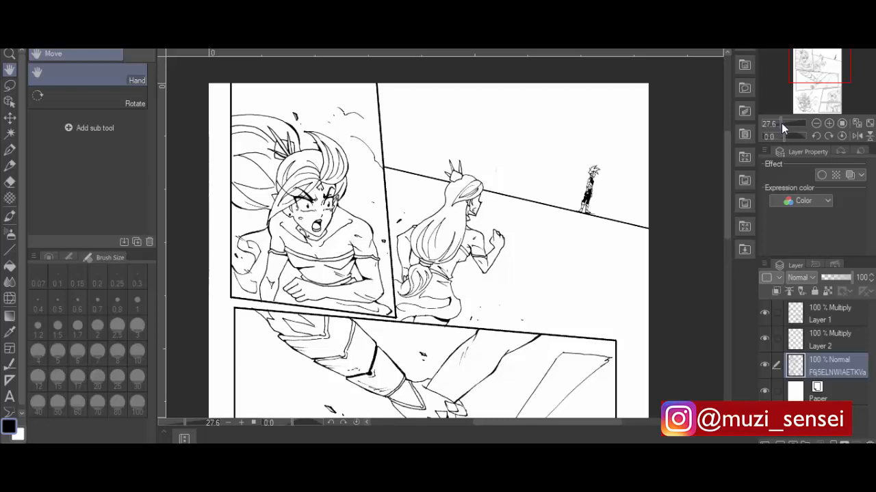
mouse_move(782, 130)
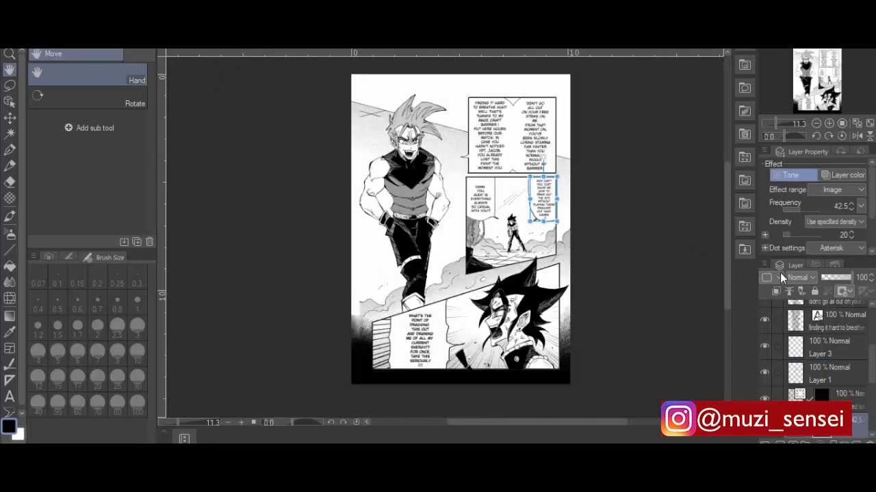
Step: Review the GALE IMPACT page, then switch to the cloaked-figure-before-the-moon page
click(818, 347)
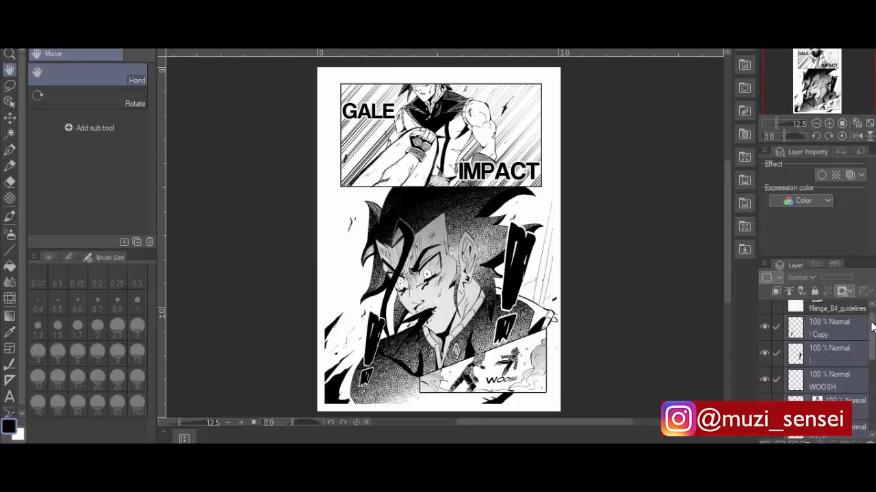
click(765, 313)
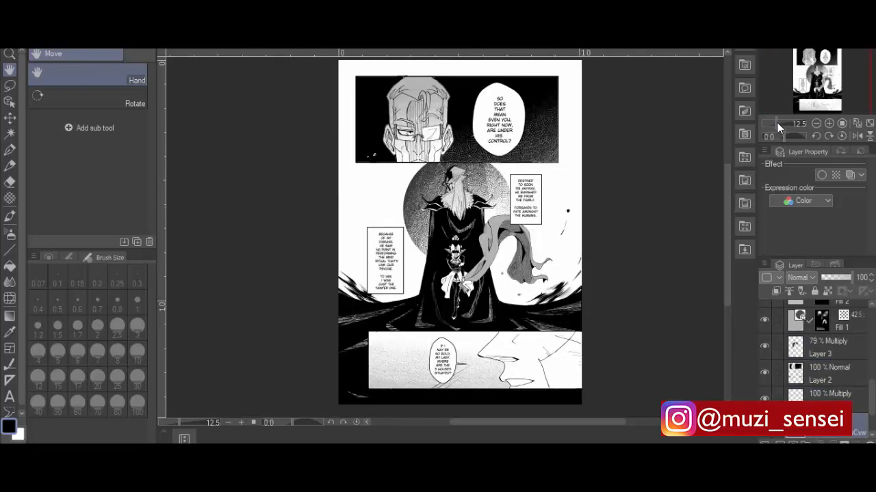
click(829, 123)
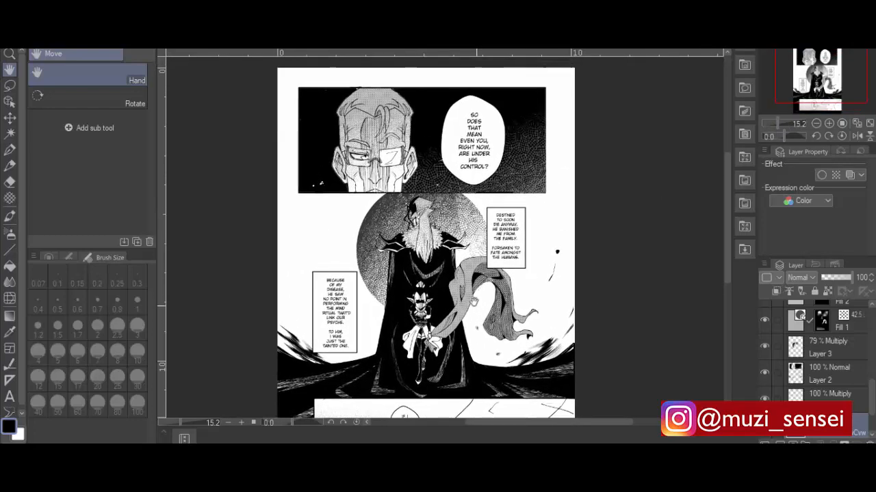
scroll(down, 3)
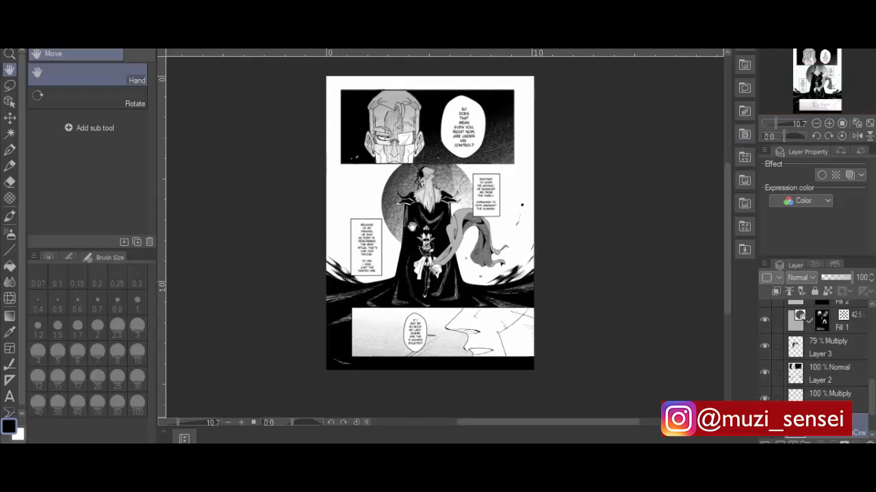
click(829, 123)
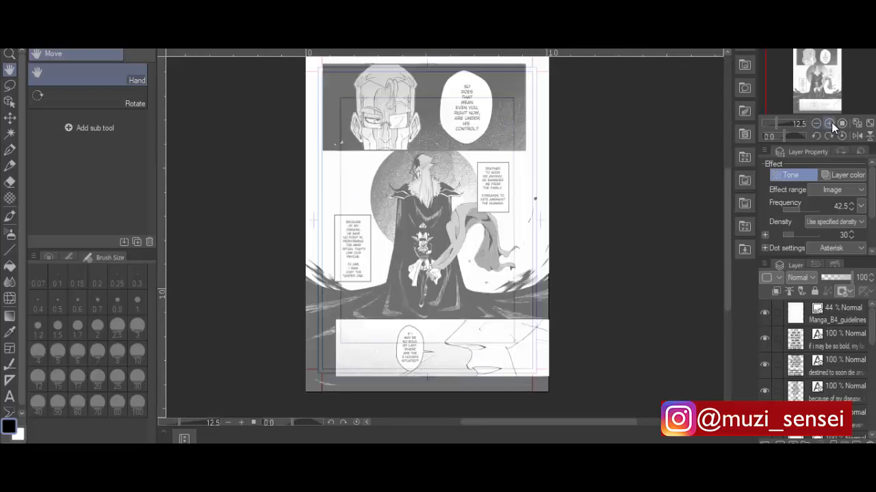
click(829, 123)
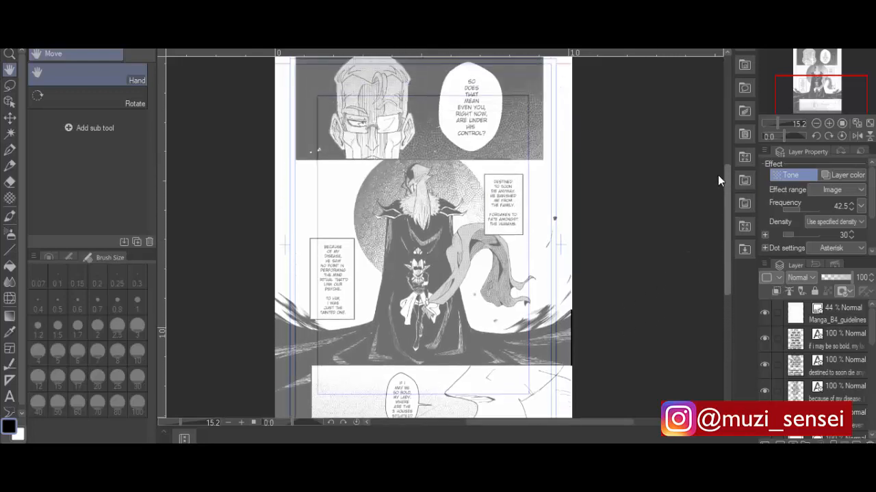
scroll(down, 3)
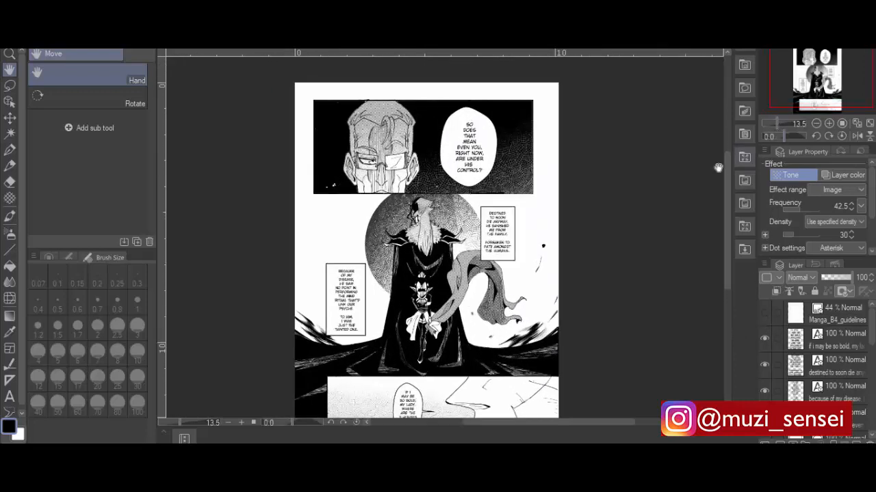
scroll(down, 3)
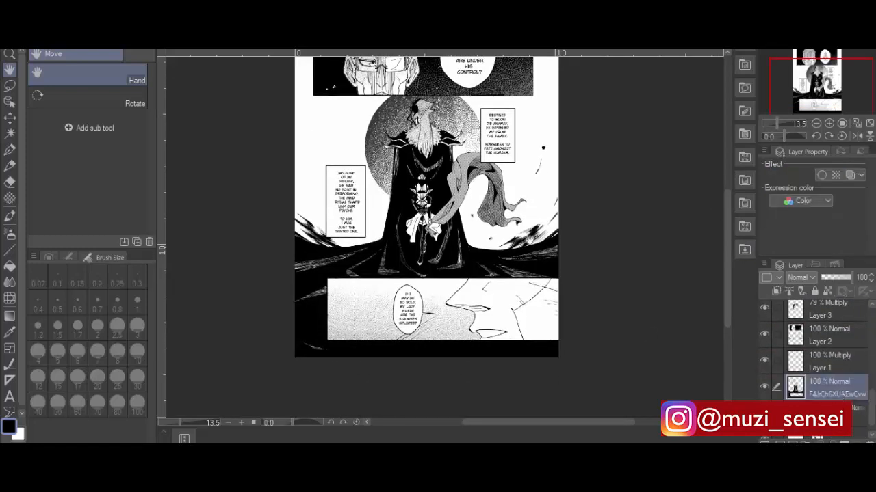
Step: Zoom on the lower panels and choose the Real G-pen at a thin size
click(829, 123)
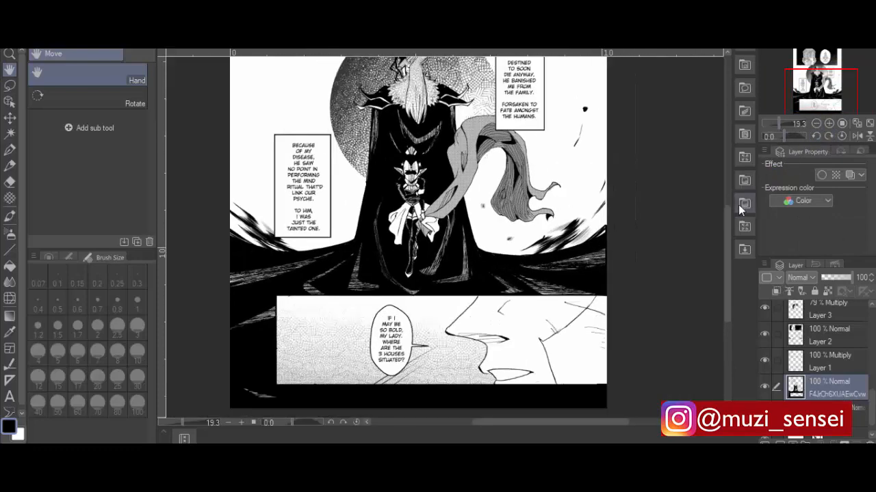
scroll(down, 3)
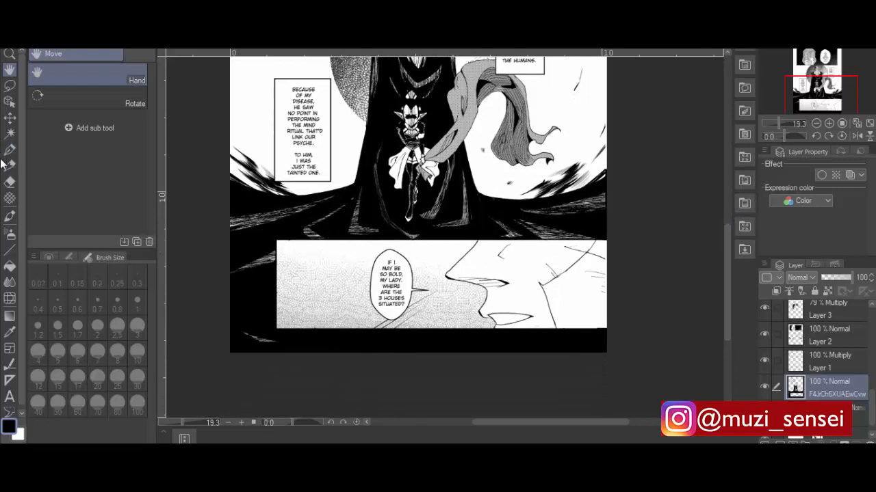
click(10, 149)
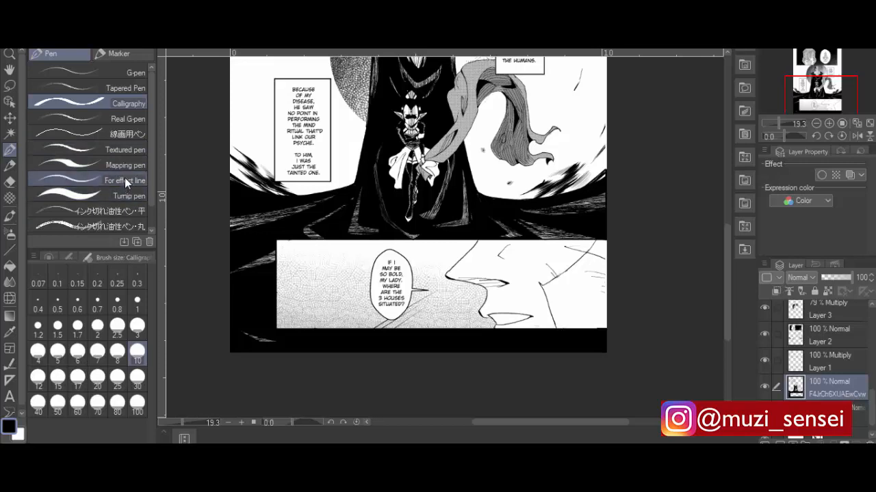
click(127, 118)
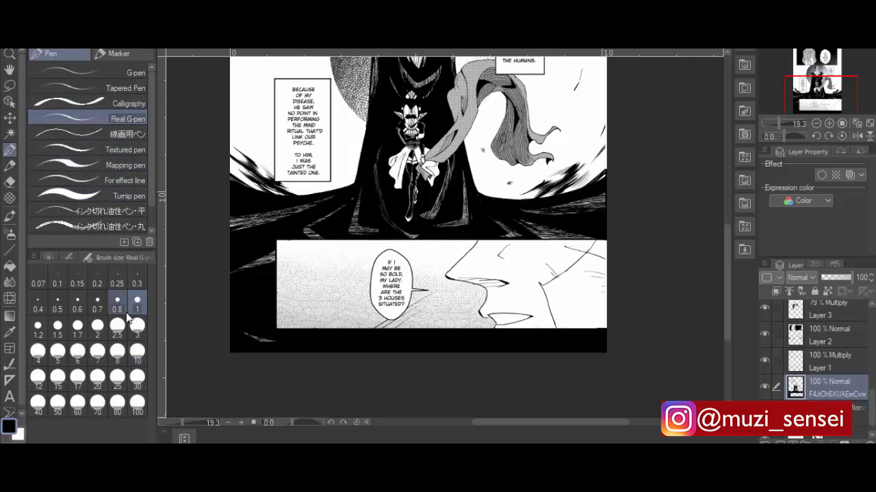
click(117, 334)
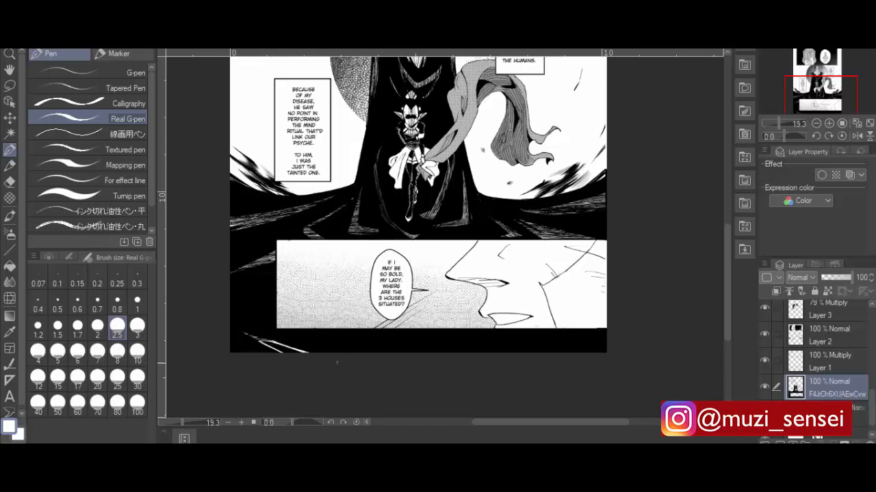
Step: Try the Fill tool, then settle on the sketch pen at size 0.5 in black
click(11, 184)
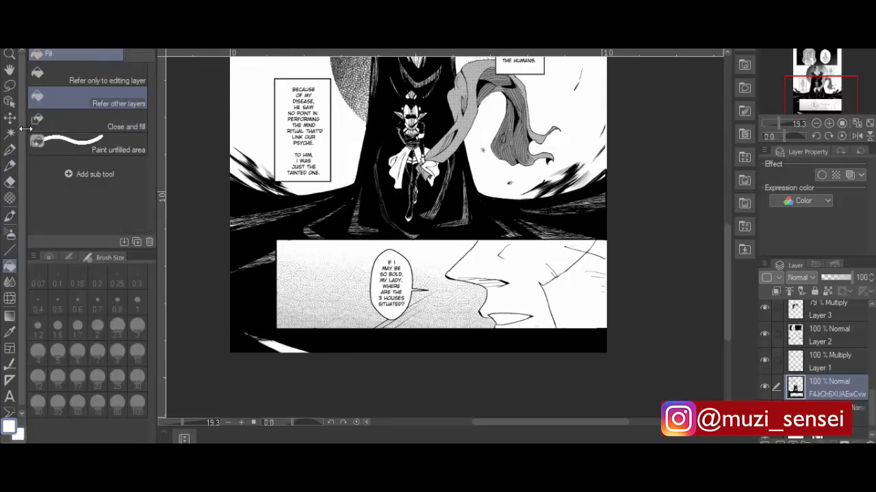
click(11, 149)
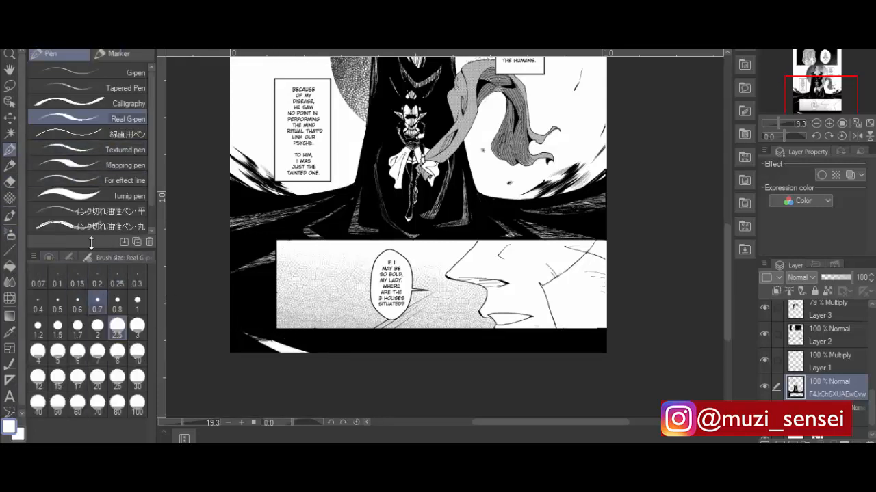
click(126, 150)
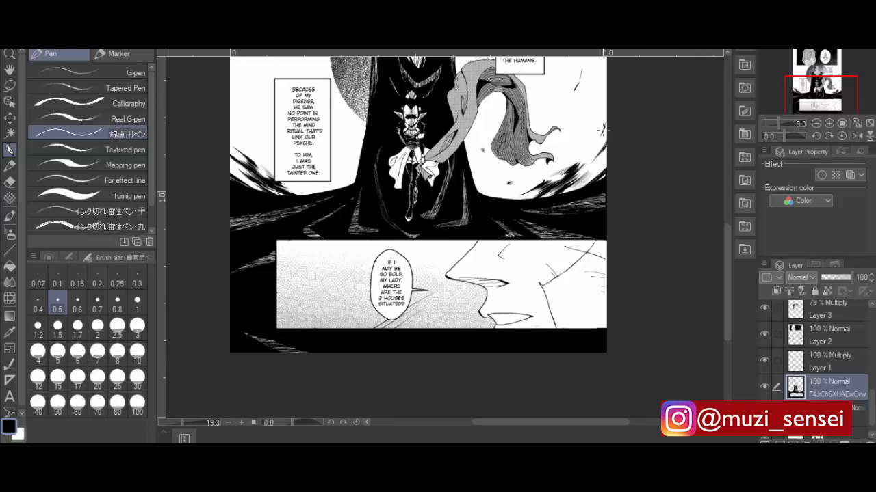
mouse_move(727, 232)
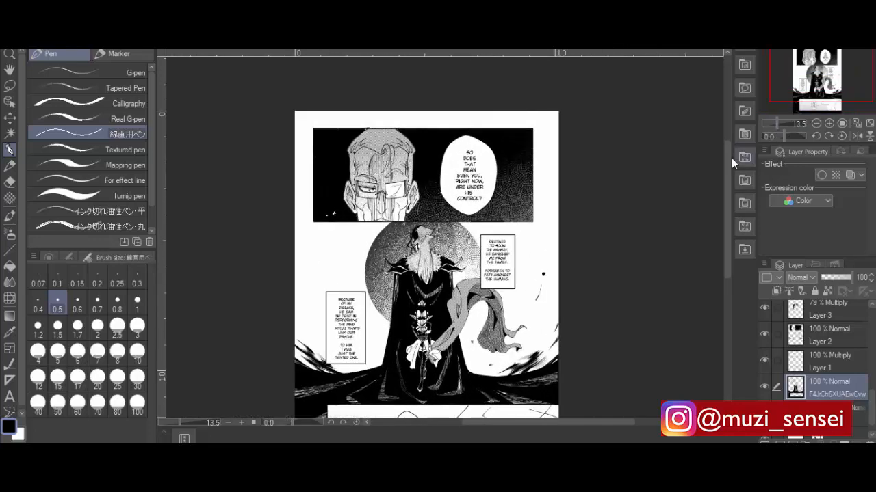
scroll(down, 3)
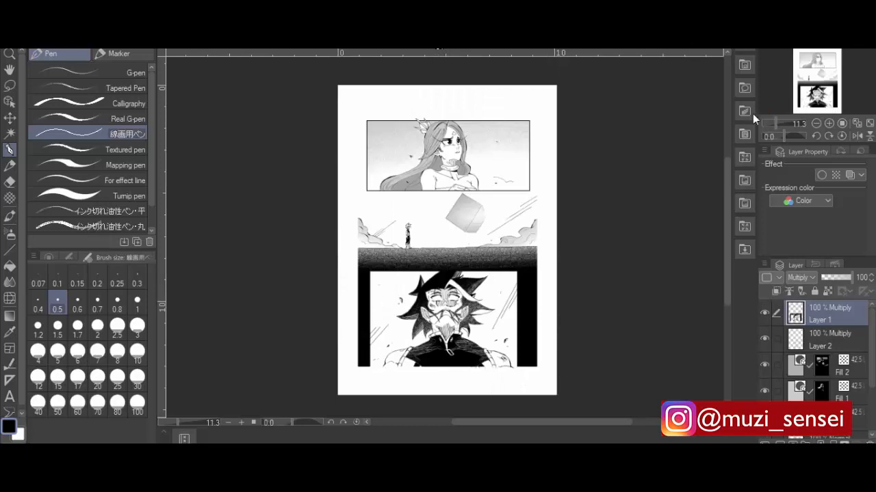
mouse_move(829, 123)
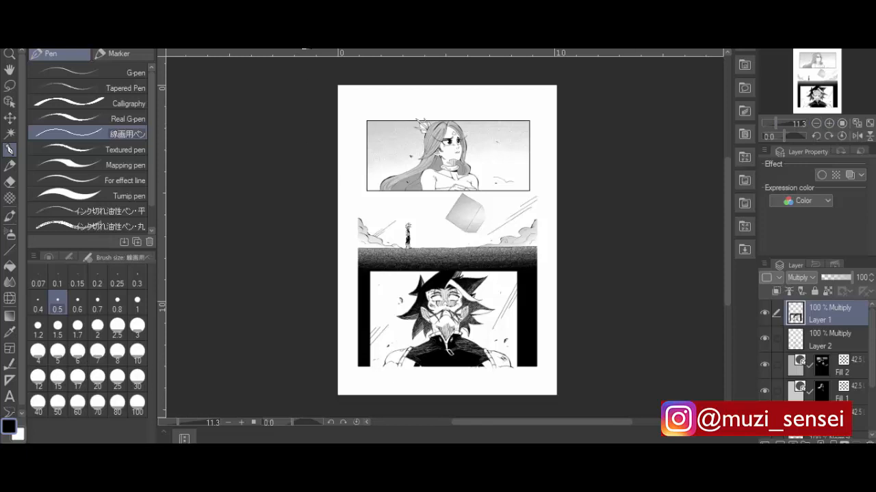
mouse_move(802, 166)
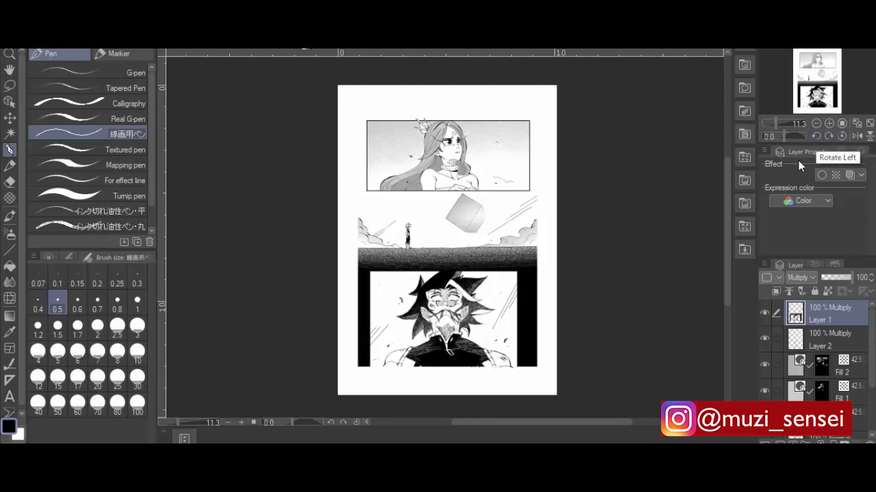
mouse_move(736, 171)
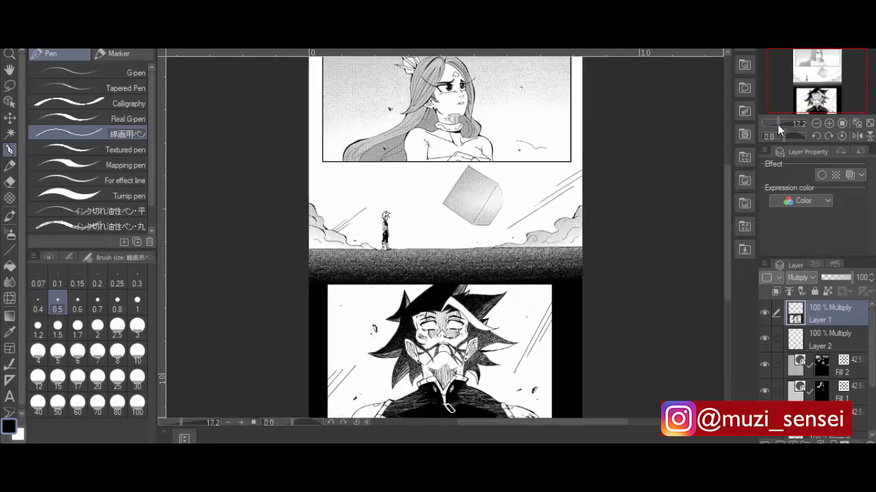
scroll(down, 3)
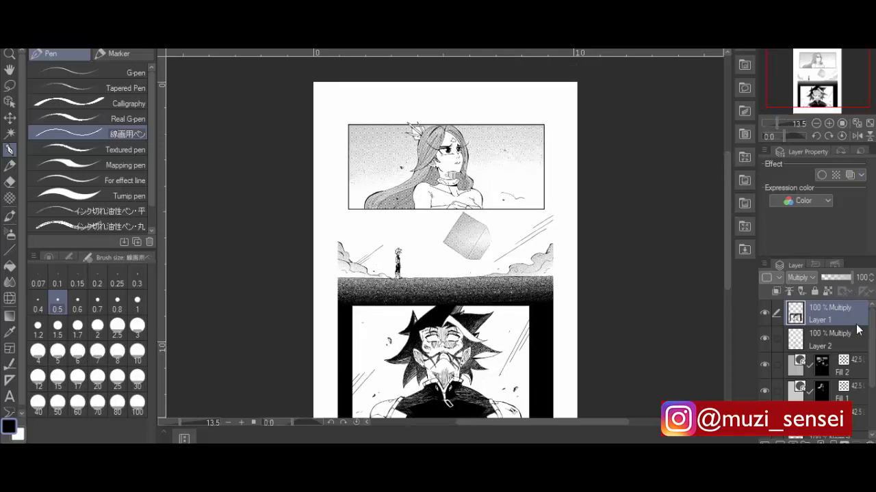
click(821, 340)
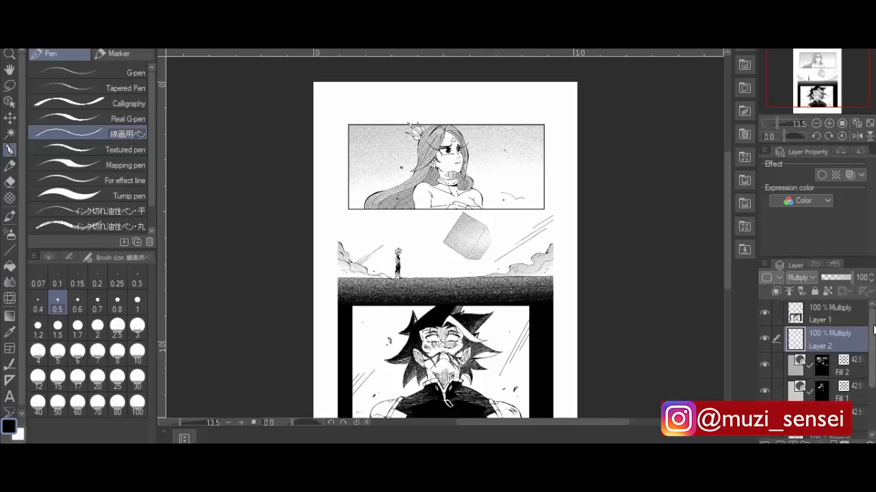
Step: Import the Manga_B4_guidelines image as a new layer over the page
click(819, 313)
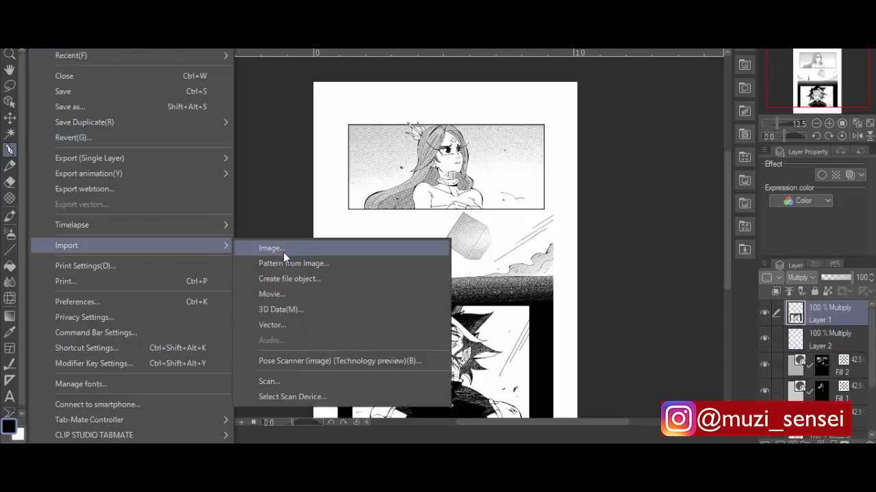
click(271, 248)
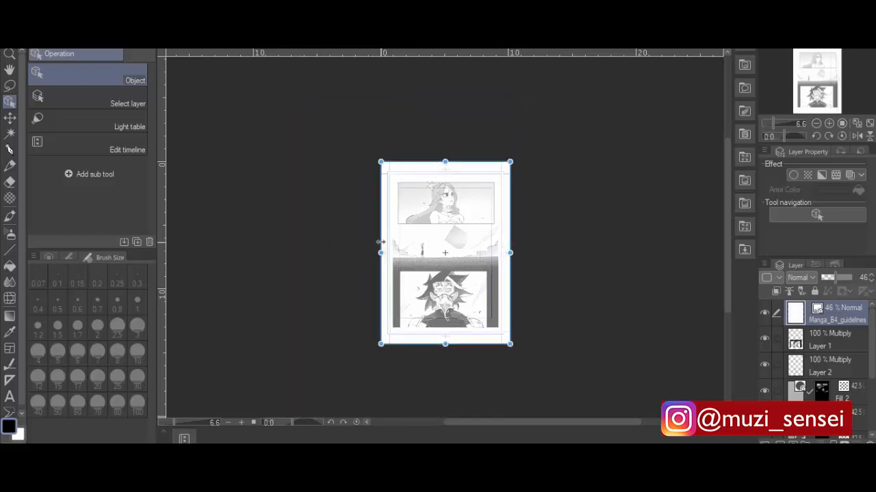
Step: Resize the faint B4 guide layer and scale Layer 1 and Layer 2 to its frame
click(829, 123)
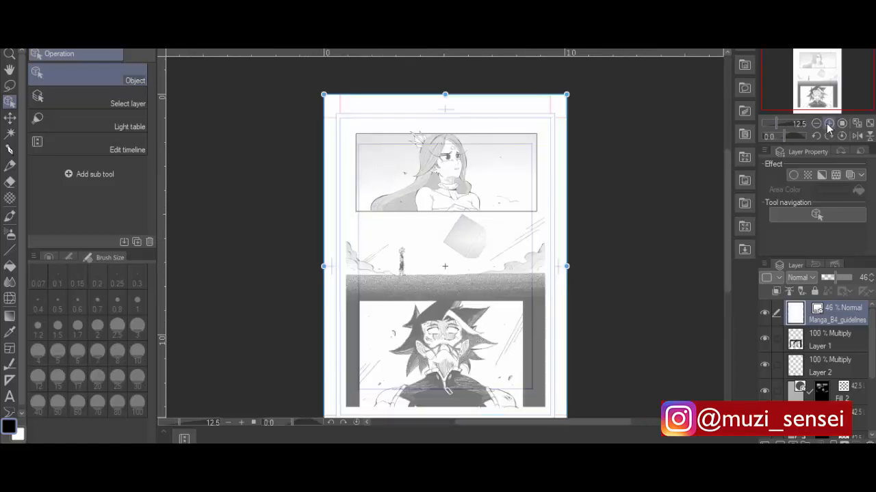
scroll(down, 3)
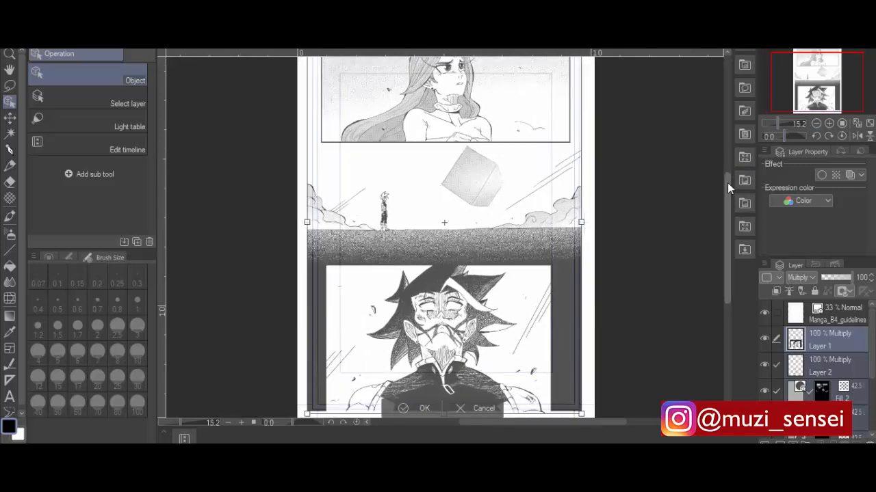
scroll(down, 3)
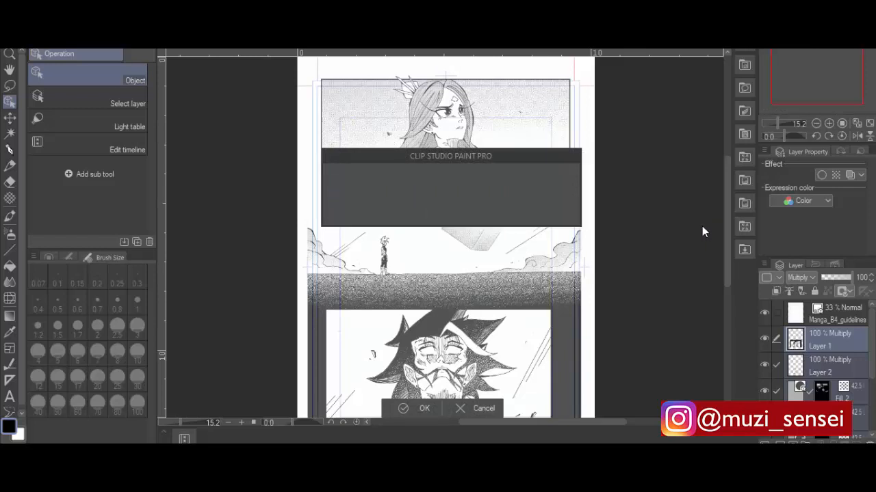
Step: Confirm the transform, make Layer 1 the working layer and zoom into the bottom panel
click(413, 408)
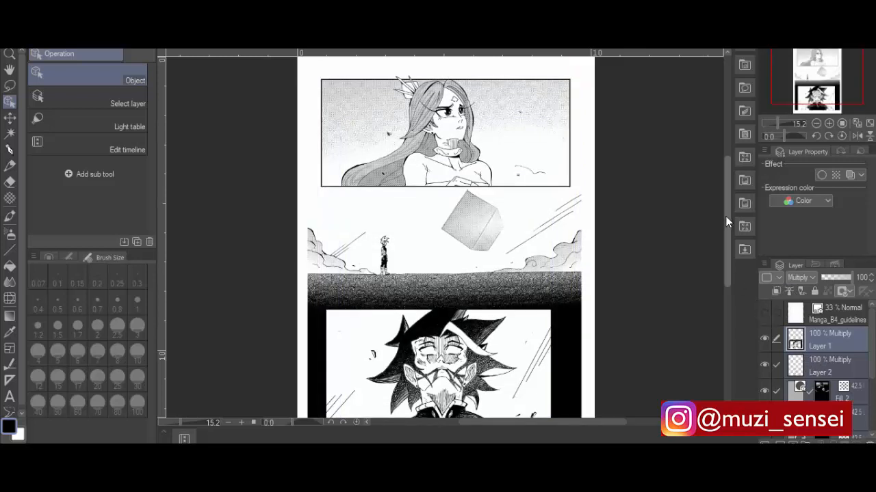
scroll(down, 3)
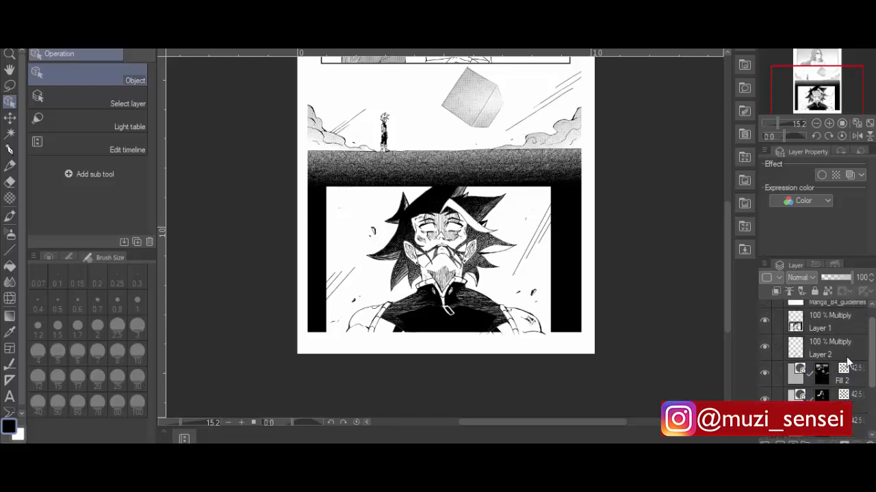
click(818, 321)
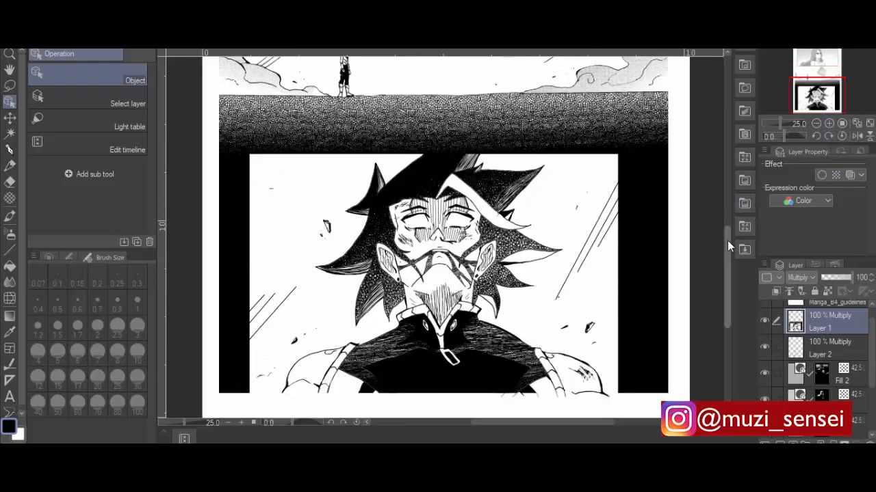
scroll(down, 3)
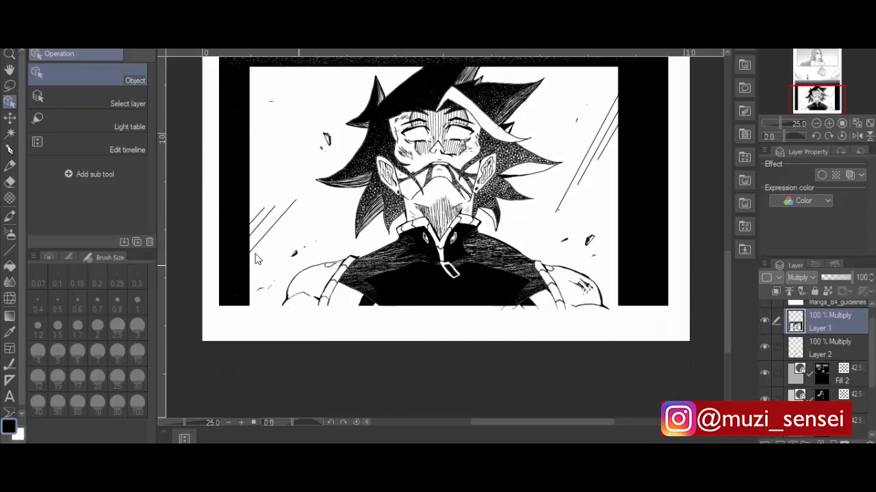
Step: Rectangle-select the blank strips below and left of the bottom panel and fill them black
click(9, 85)
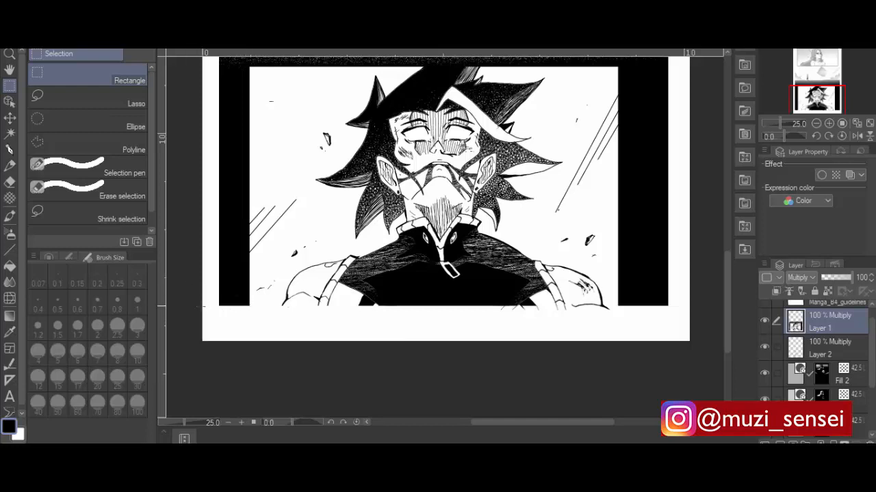
drag(198, 306, 641, 367)
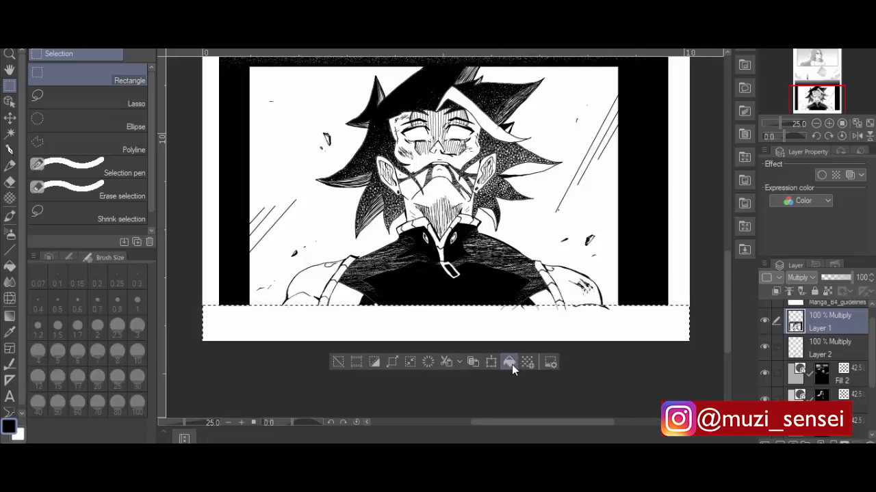
click(508, 362)
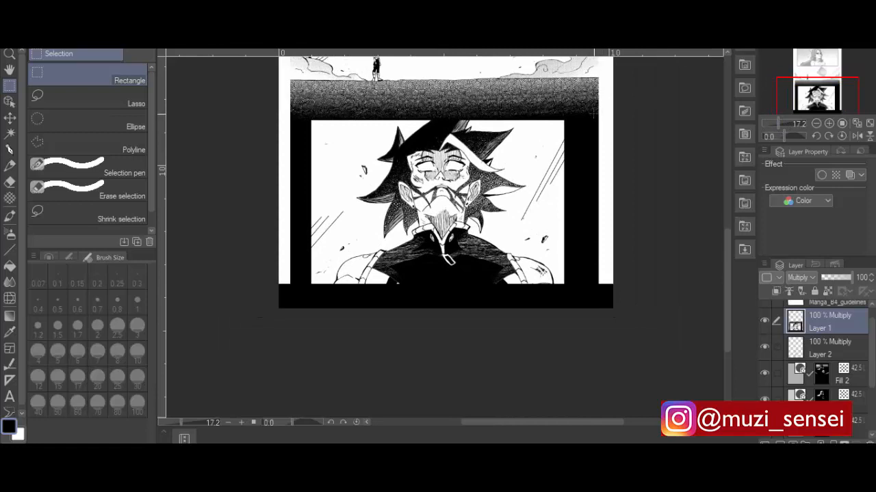
drag(595, 112, 613, 294)
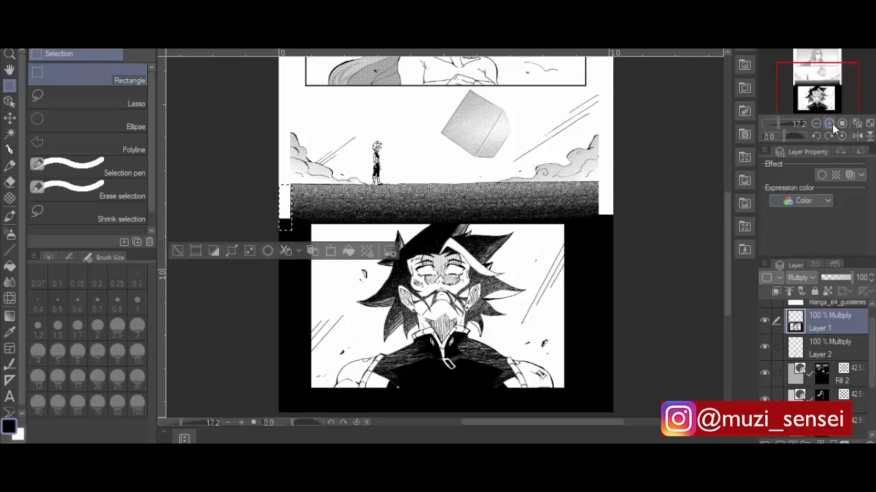
click(829, 123)
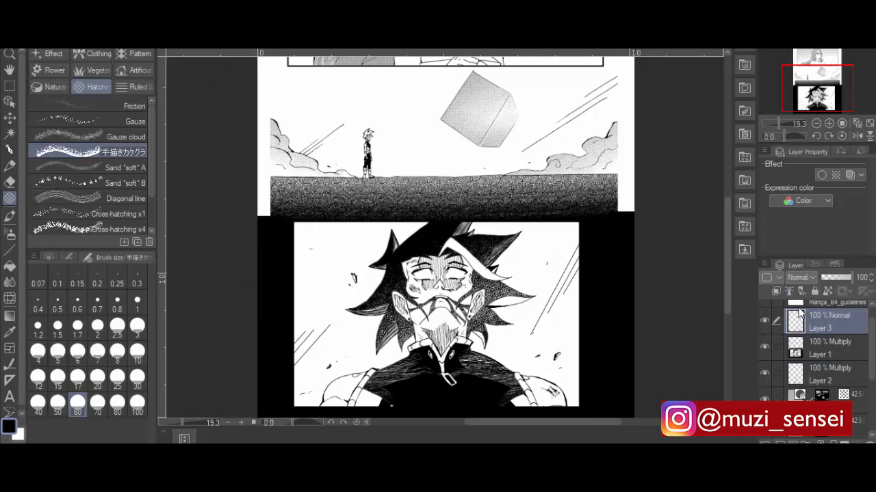
Step: Set Layer 3 to Multiply, paint hatching into the ground's left edge, drop opacity to 58%, pick the Rough eraser
click(799, 276)
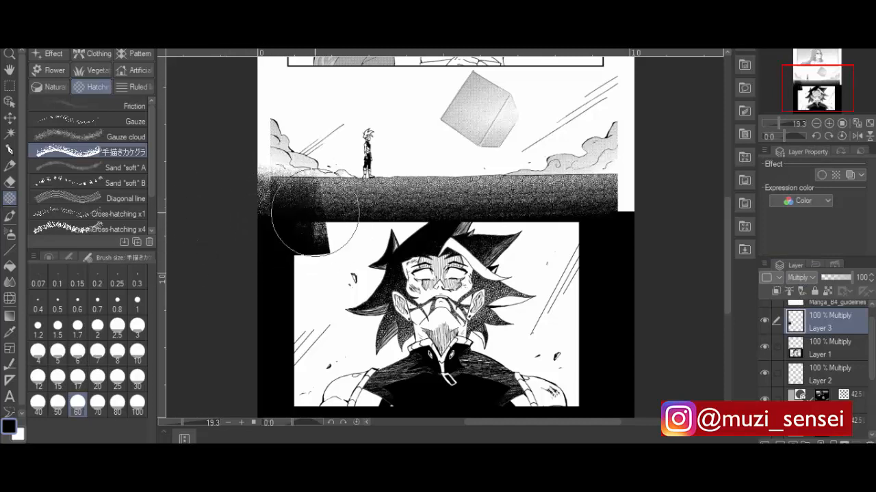
drag(318, 208, 277, 225)
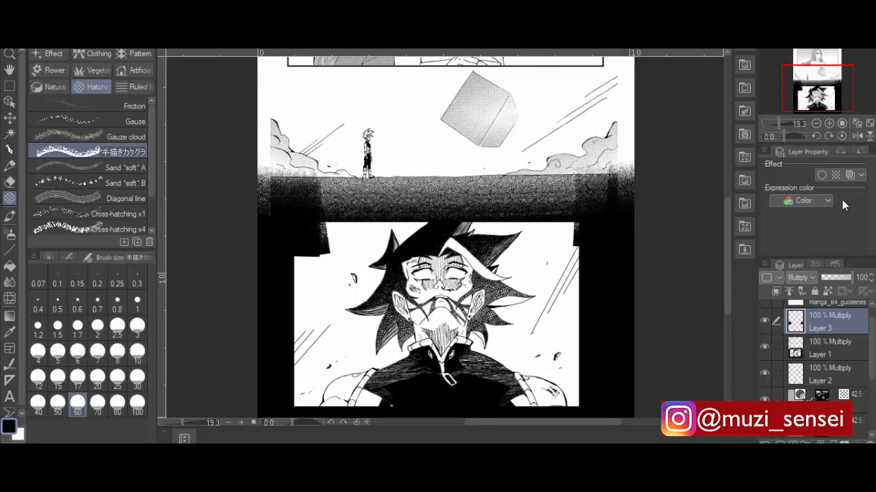
drag(848, 277, 828, 277)
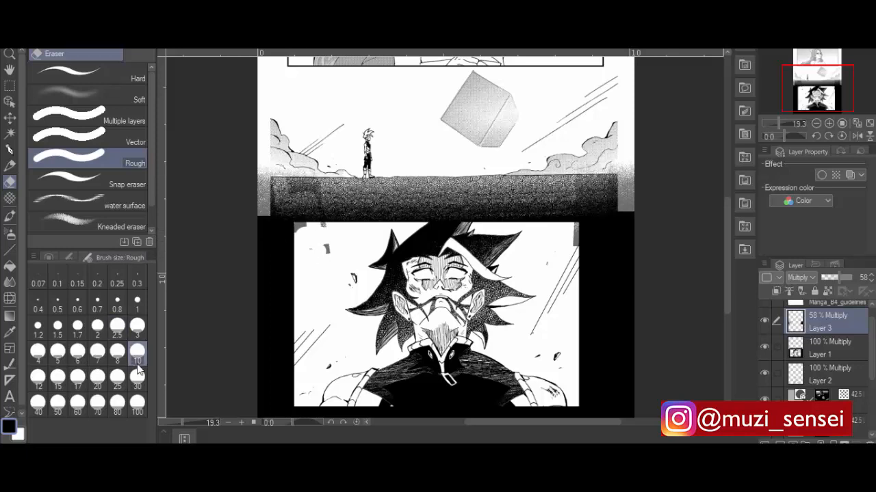
click(137, 377)
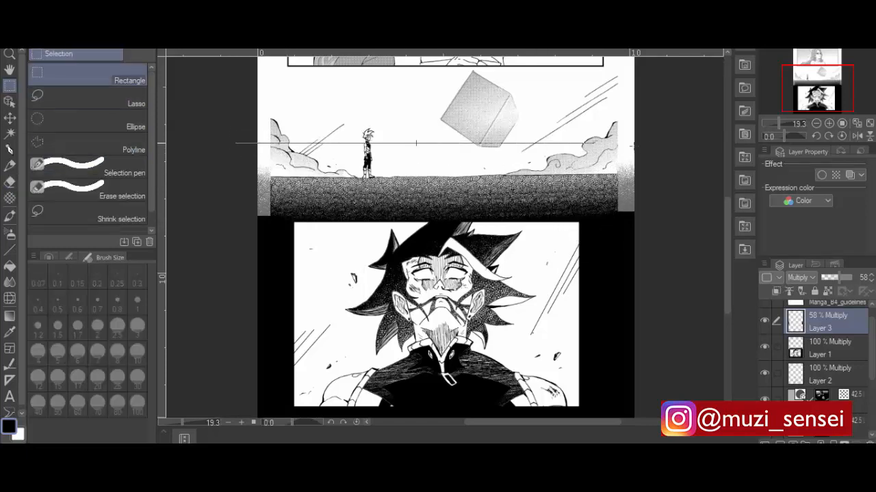
drag(235, 149, 667, 180)
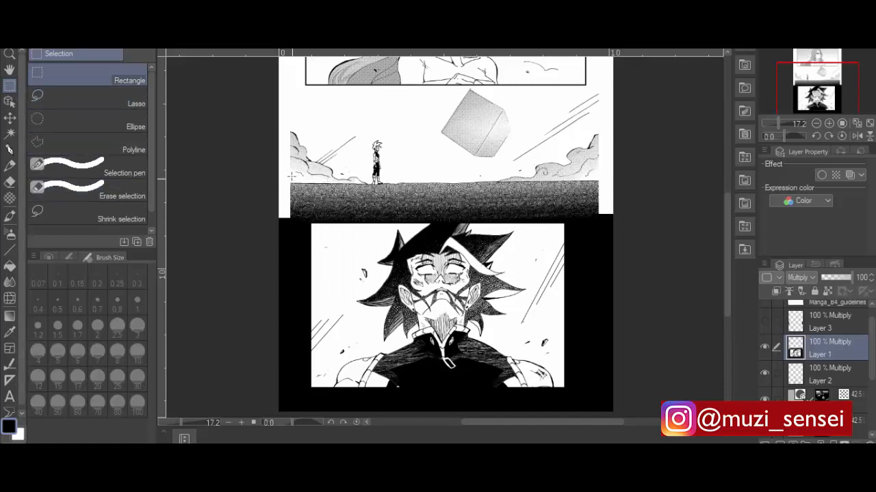
Step: Select the ground strip under the small figure for the upward-fading gradient tone
drag(280, 176, 613, 220)
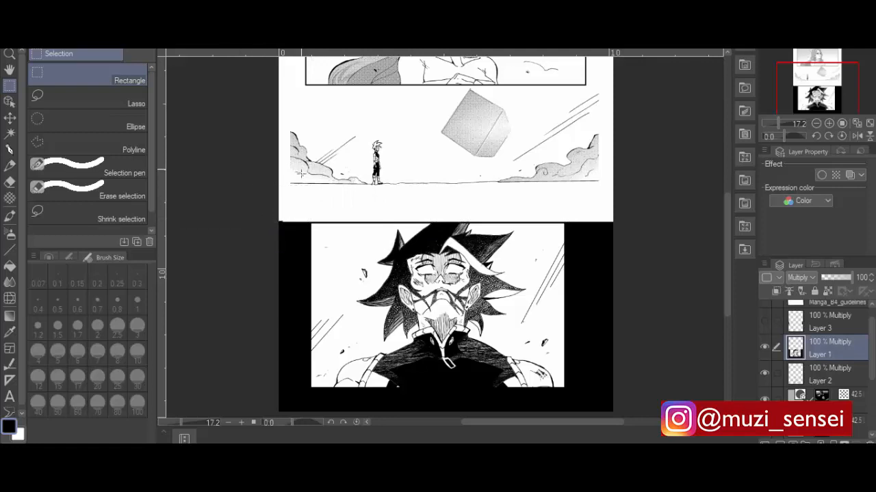
mouse_move(282, 197)
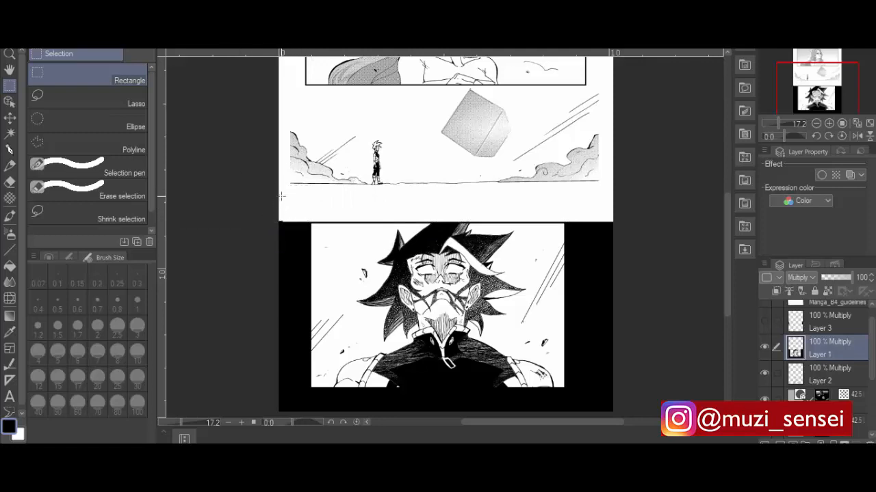
drag(280, 178, 326, 194)
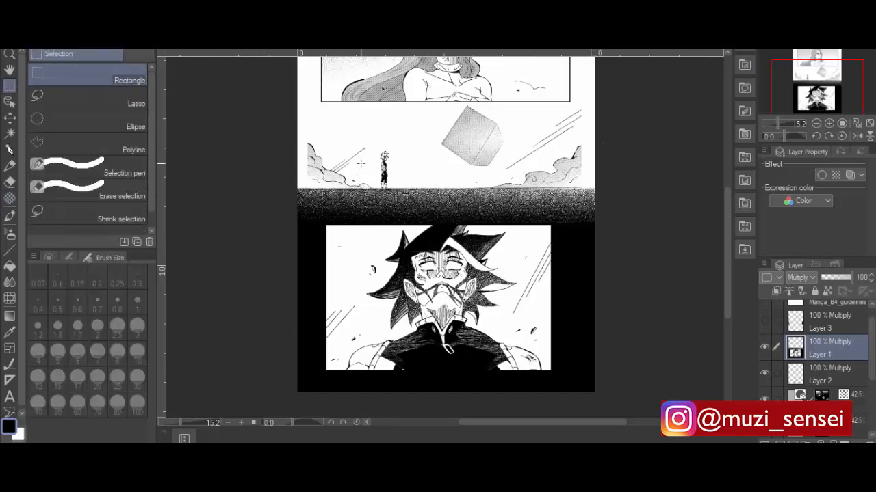
Step: Zoom in and pick a small G-pen on a normal-blend layer to refine the ground tone
scroll(down, 3)
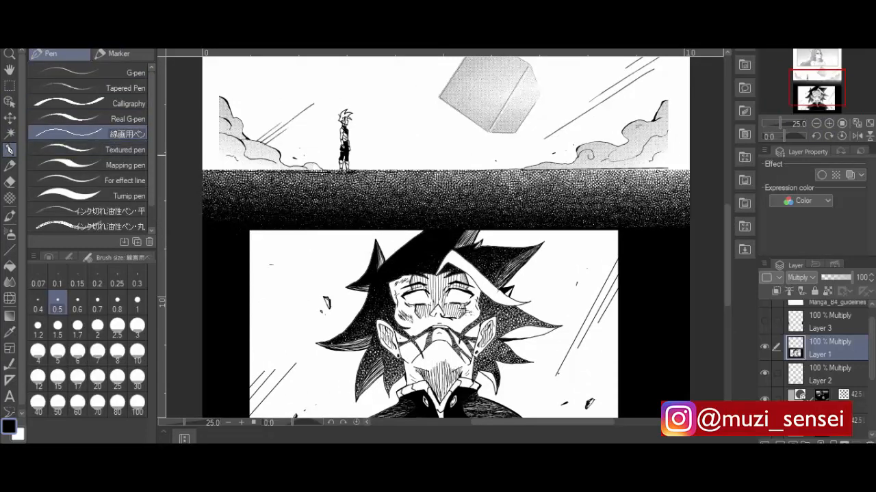
click(818, 376)
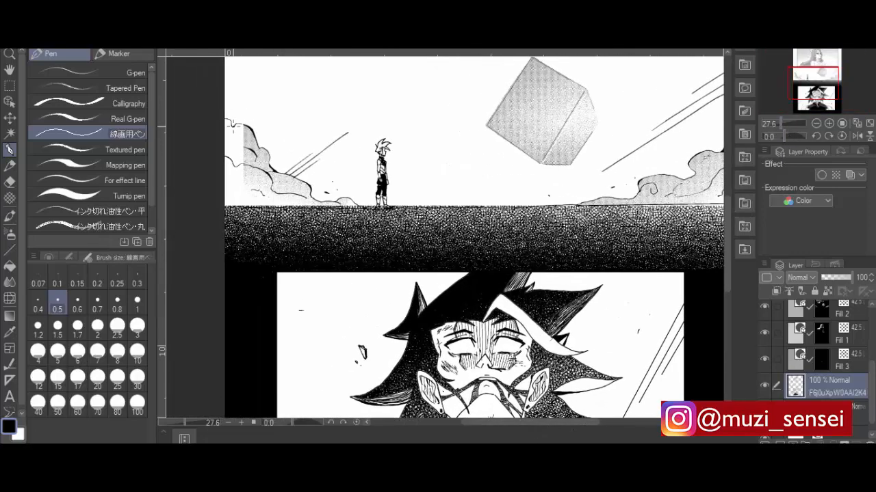
Step: Thicken the pen stroke slightly and show the Fill tone layer's Layer Property tone settings
click(97, 301)
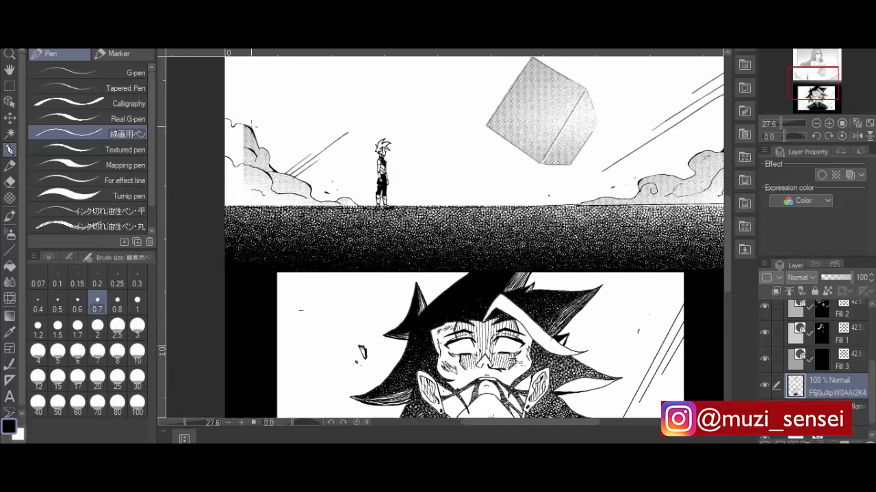
click(137, 302)
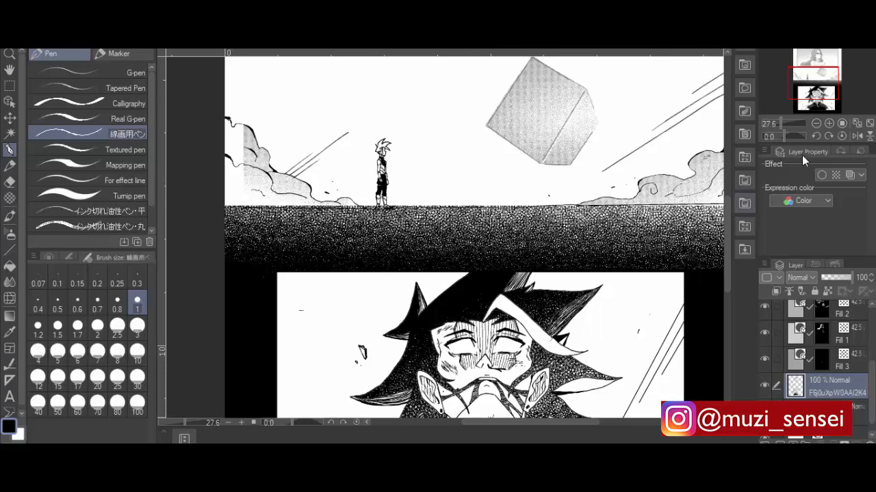
click(829, 123)
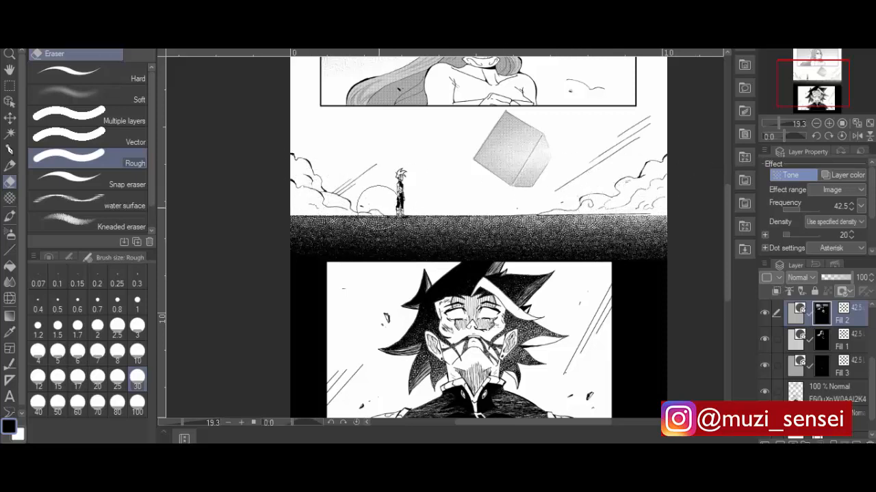
Step: Bring up the Material panel showing the Manga material balloon shapes
click(9, 134)
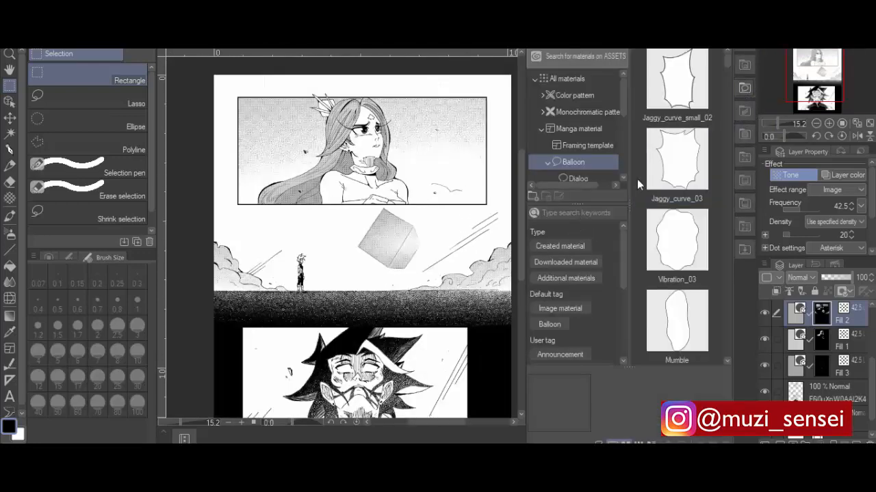
Step: Place the Default_01 oval balloon onto the page and dismiss the Material panel
scroll(down, 3)
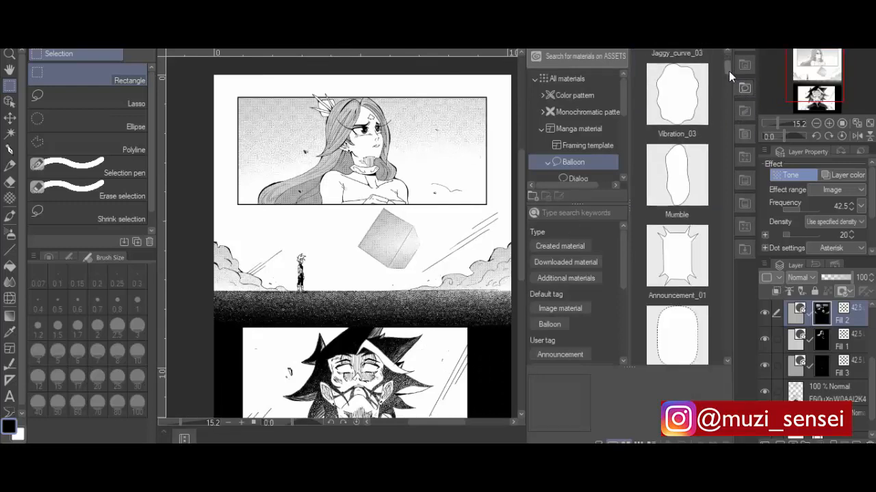
scroll(down, 3)
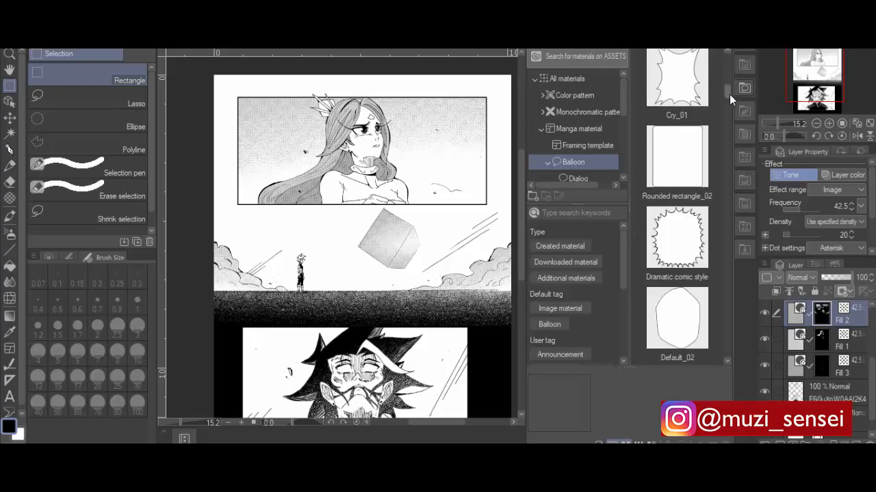
scroll(down, 3)
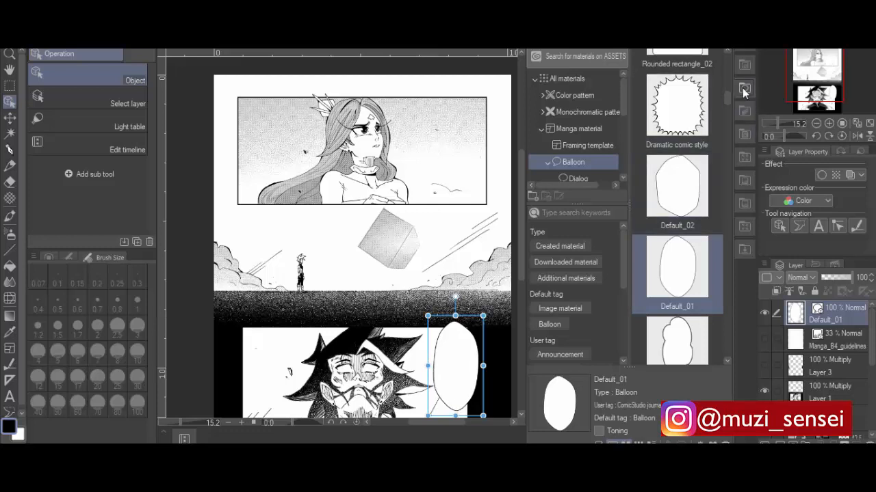
click(744, 87)
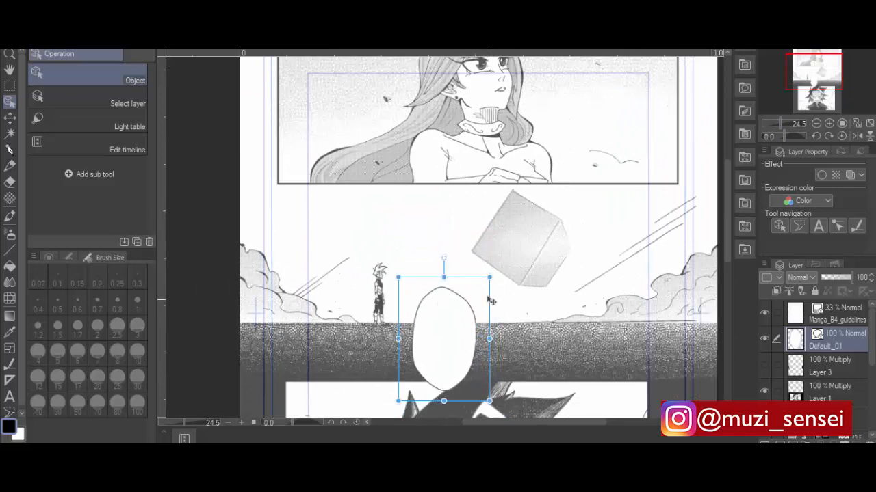
Step: Move the balloon beside the figure, duplicate it, and place a taller, narrower copy right of the cube
drag(443, 340, 350, 219)
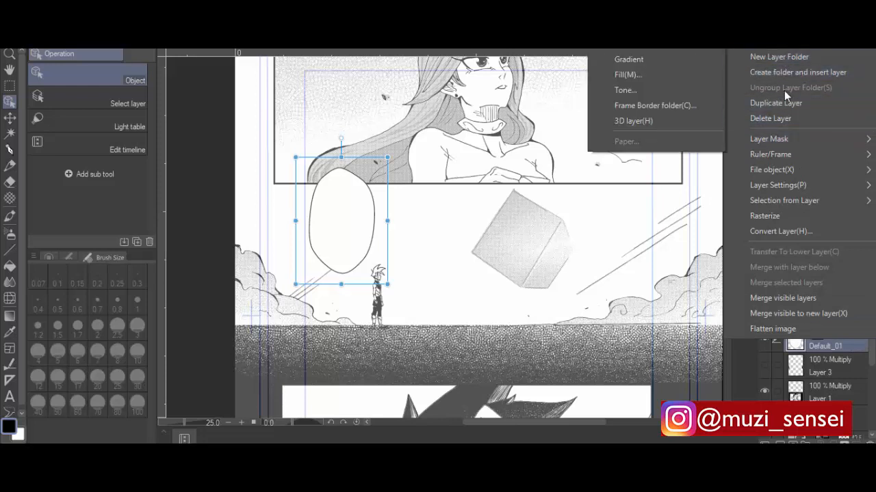
click(775, 102)
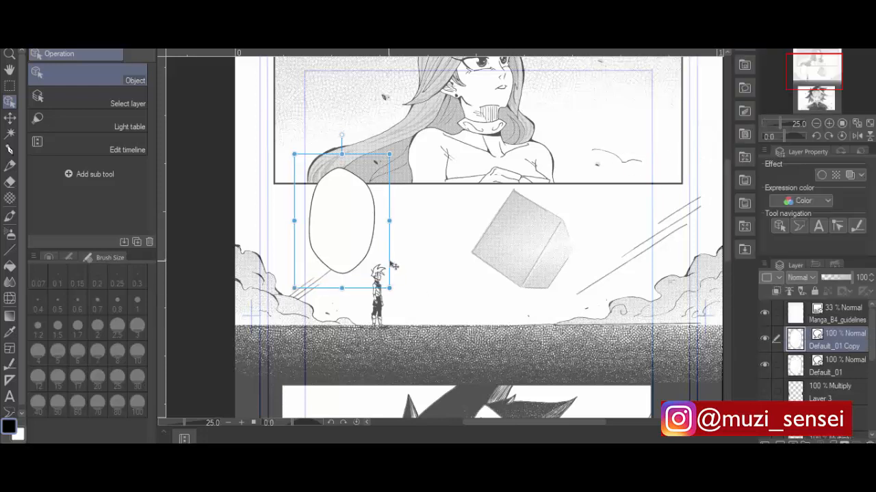
drag(342, 218, 629, 218)
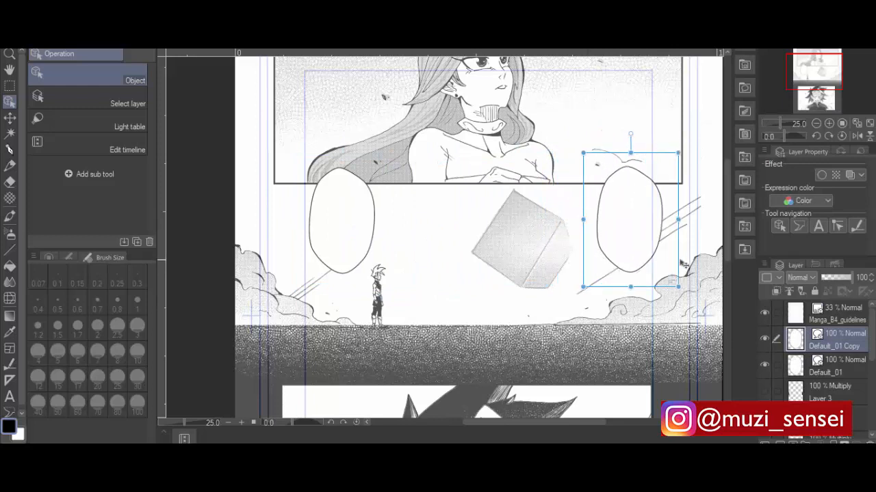
drag(630, 219, 657, 219)
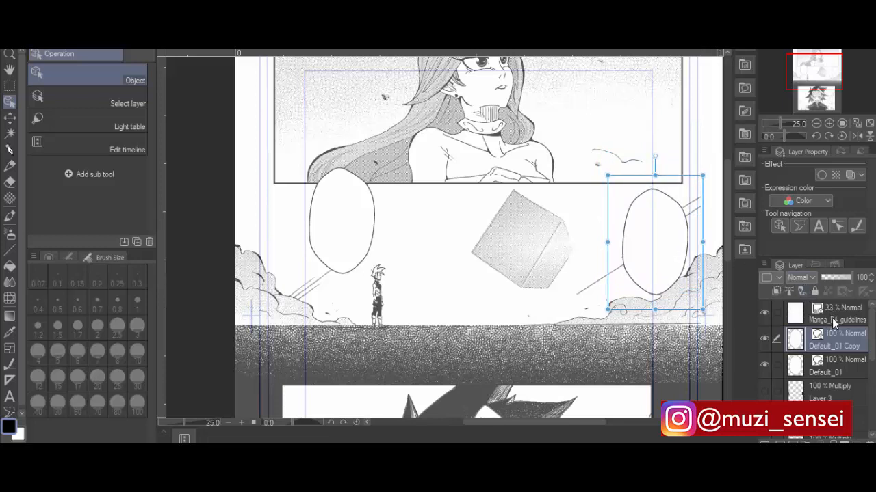
mouse_move(837, 369)
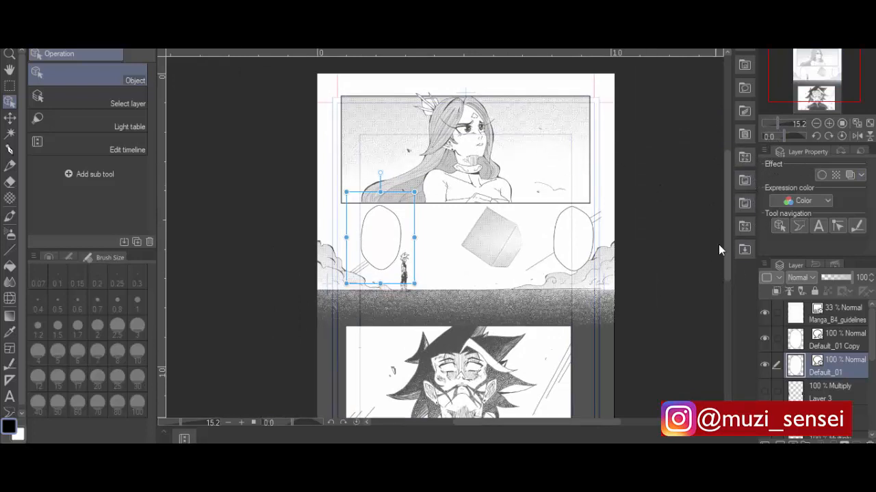
click(829, 123)
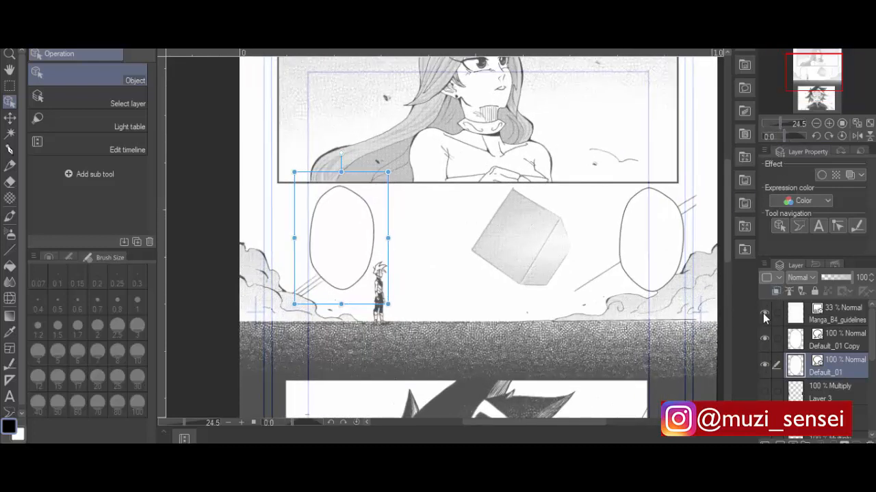
Step: Select the Fill 2 tone layer of the face panel, showing its 42.5 frequency tone settings
click(815, 123)
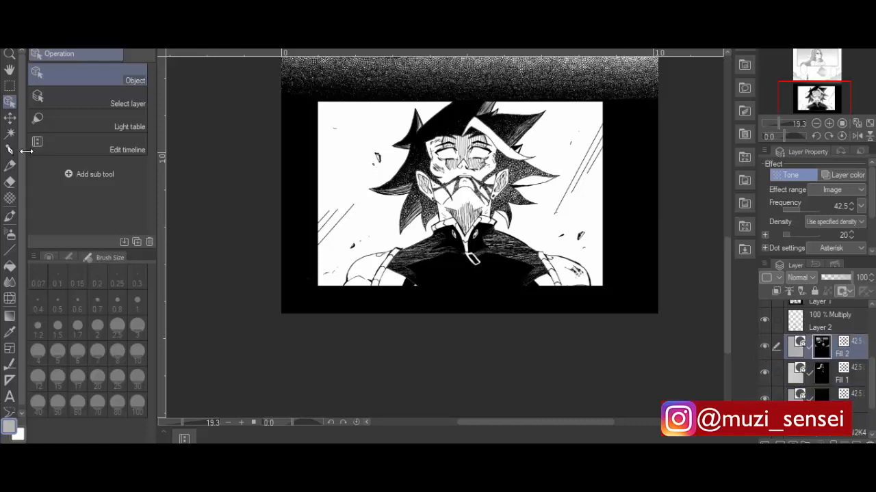
Step: Add hatching with a larger decoration brush, then detail strokes and speed lines with an inking pen
click(11, 134)
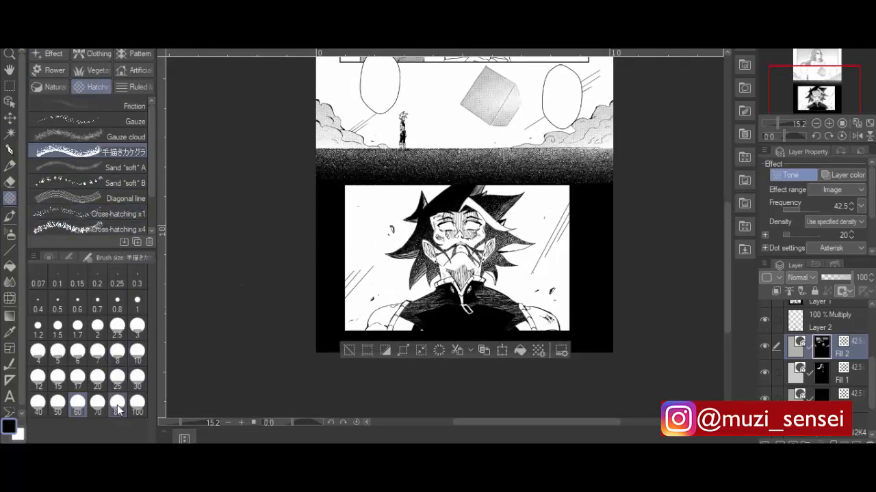
click(118, 402)
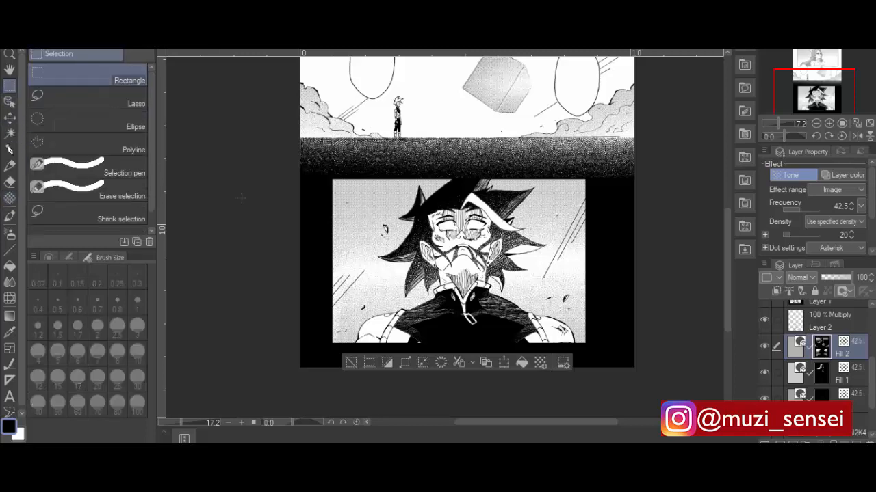
click(10, 134)
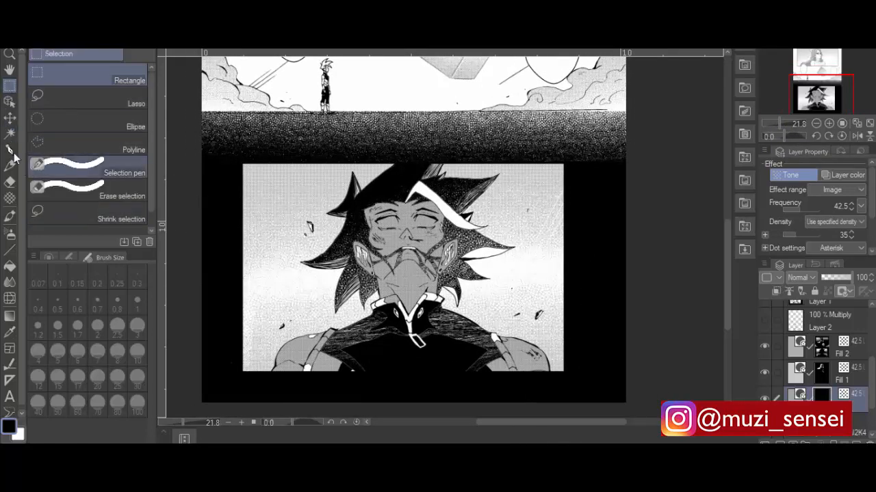
click(11, 149)
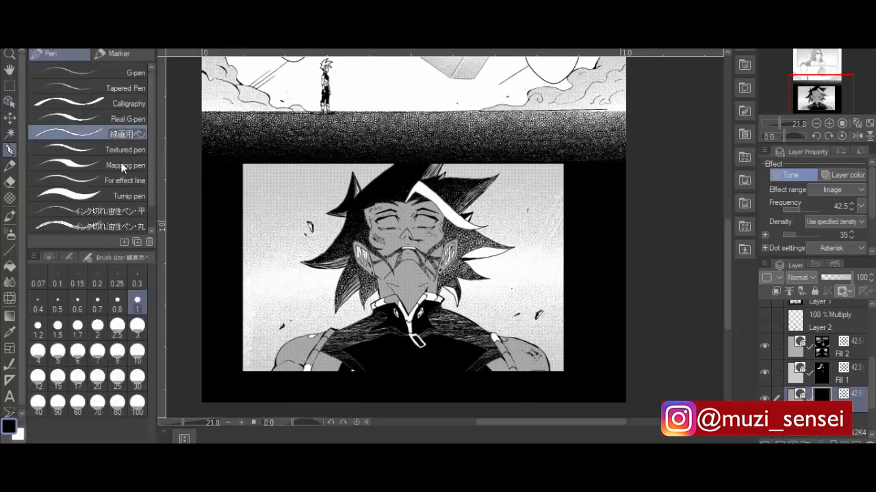
click(129, 103)
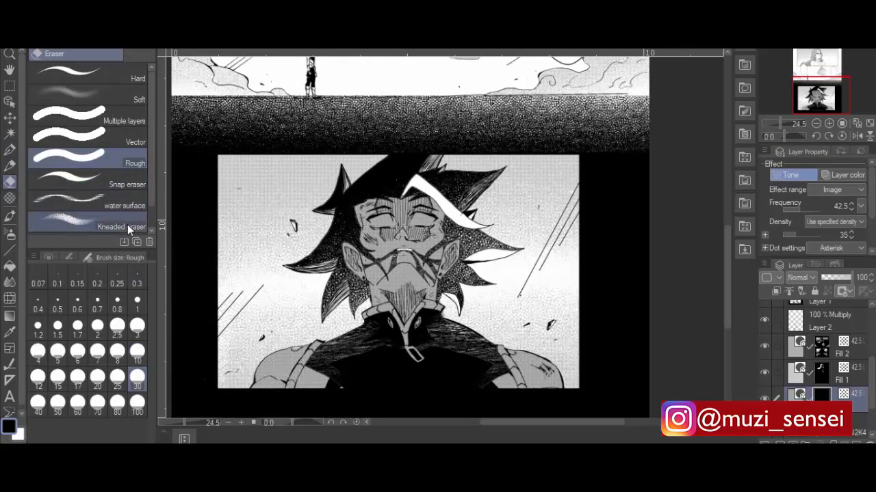
Step: Erase the closed eyelid lines with the Soft eraser, leaving wide blank white eyes
click(89, 98)
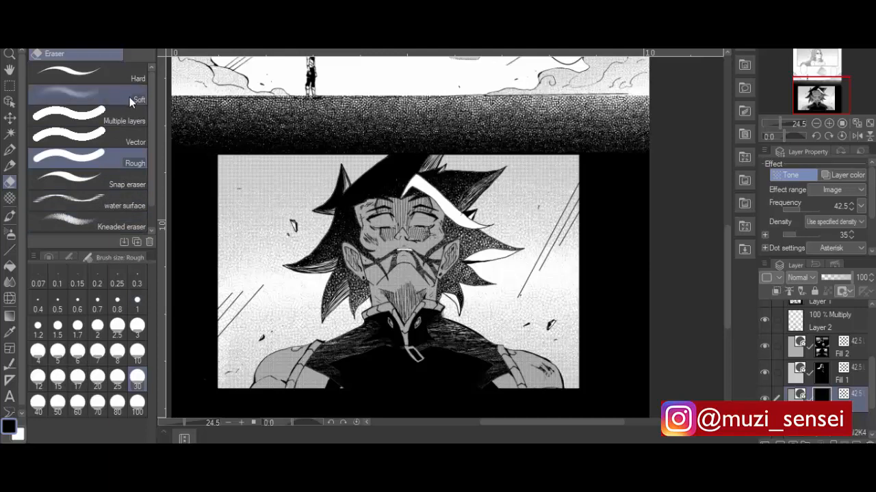
click(89, 94)
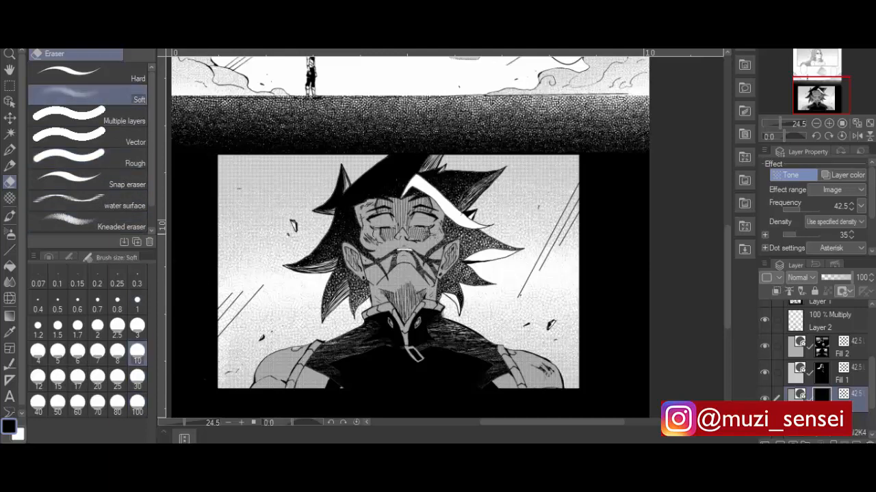
click(136, 326)
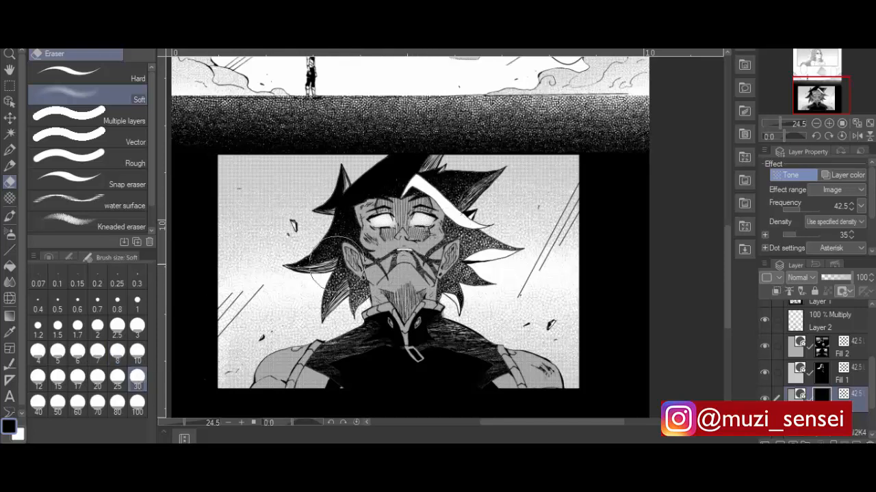
drag(328, 246, 410, 281)
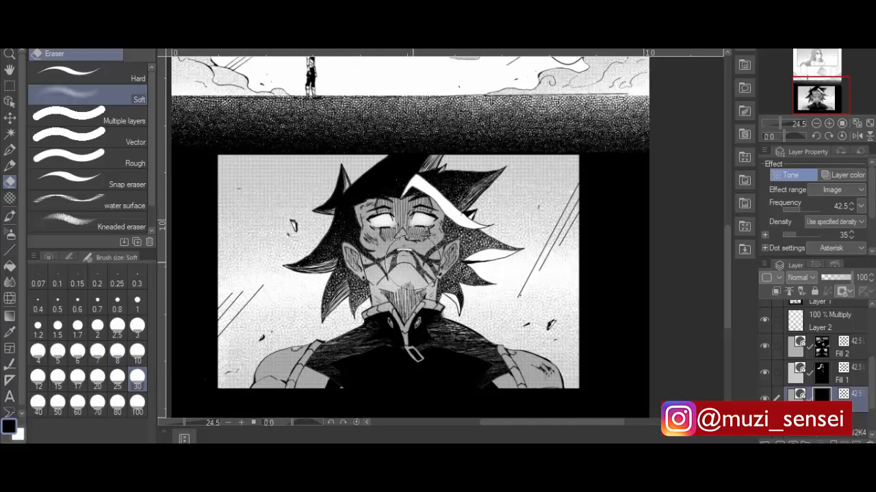
drag(410, 260, 294, 344)
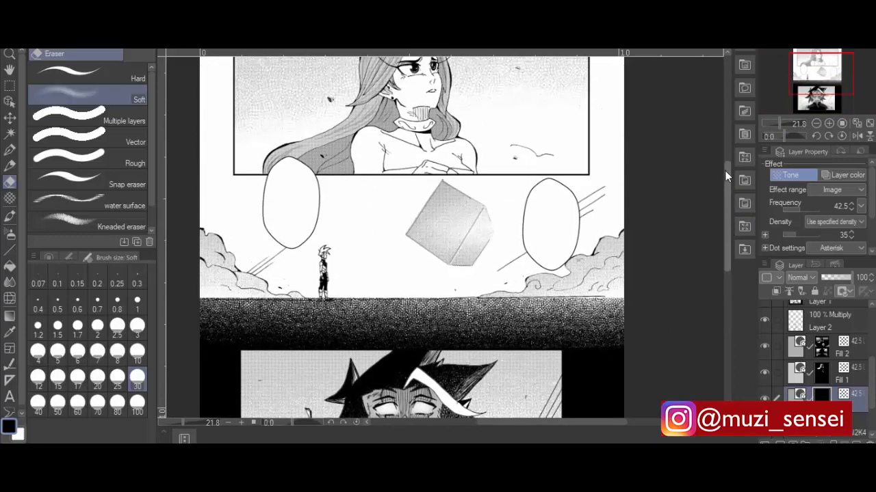
scroll(down, 3)
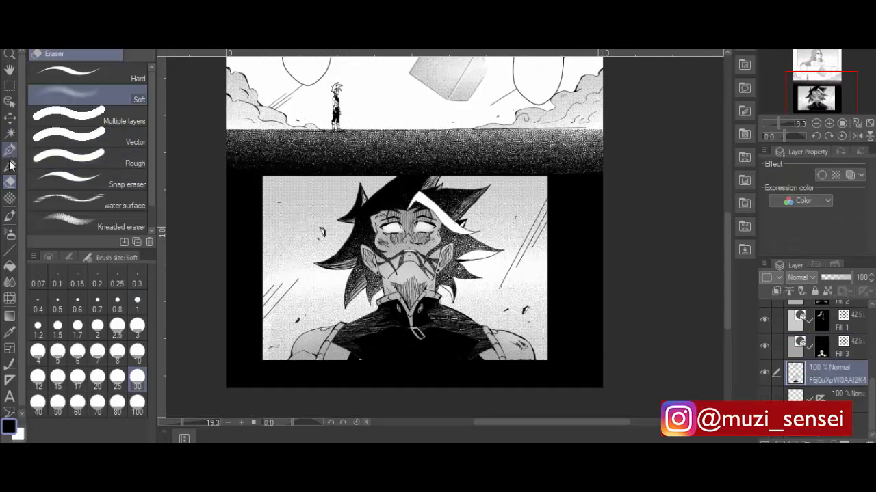
click(9, 149)
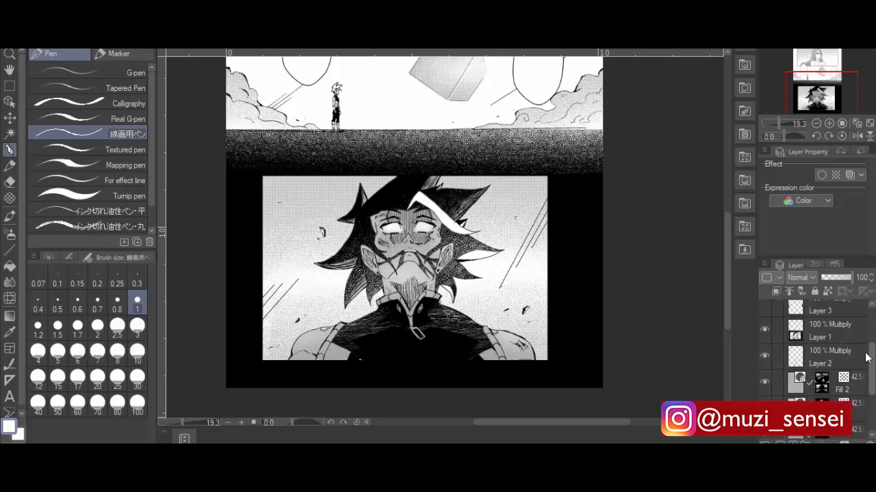
click(821, 330)
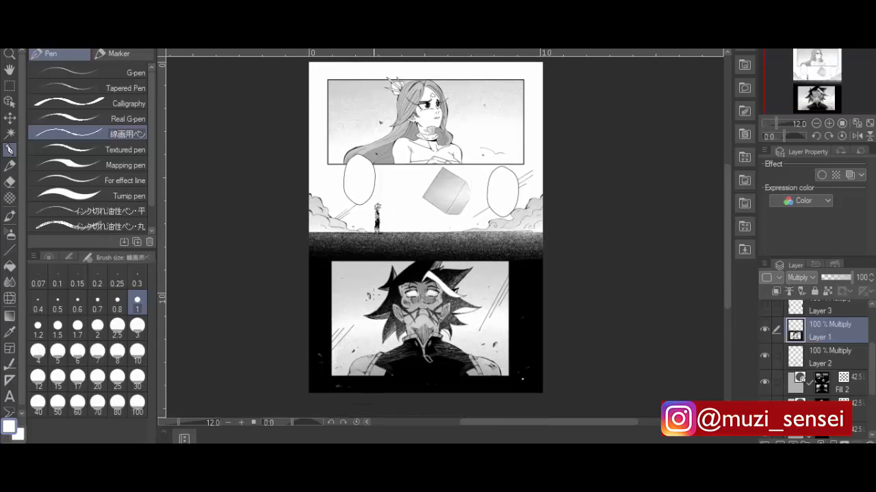
mouse_move(777, 129)
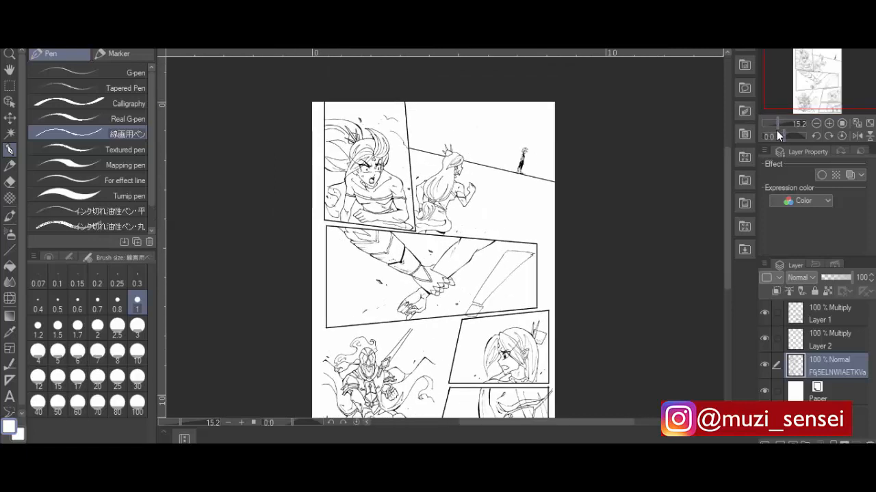
Step: Activate Layer 1 on the second page, zoom out to the whole page, and ready the eraser on the line art
click(819, 314)
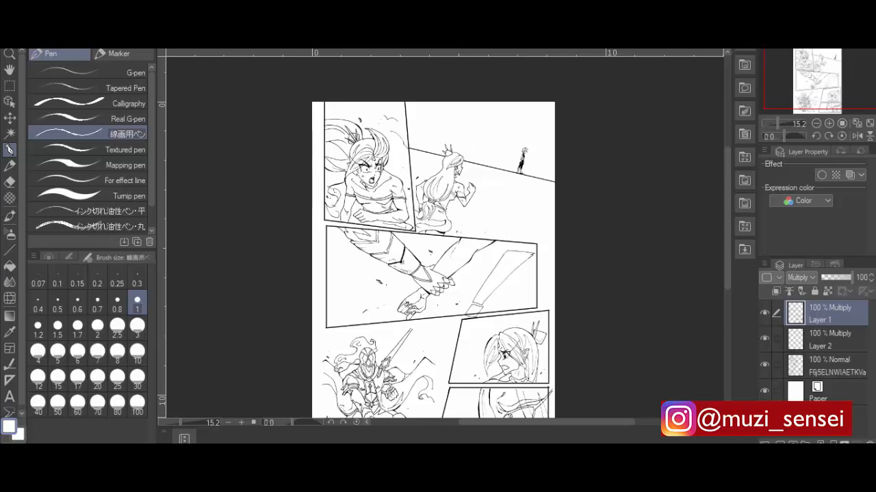
mouse_move(745, 199)
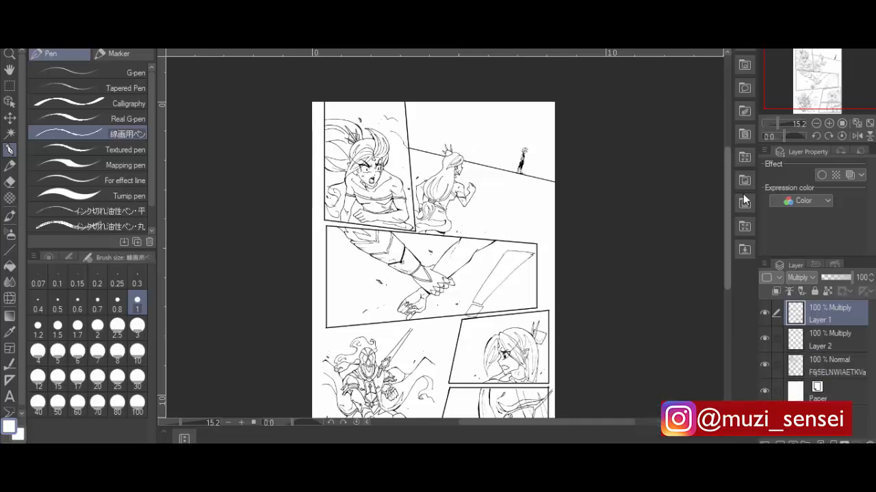
mouse_move(726, 184)
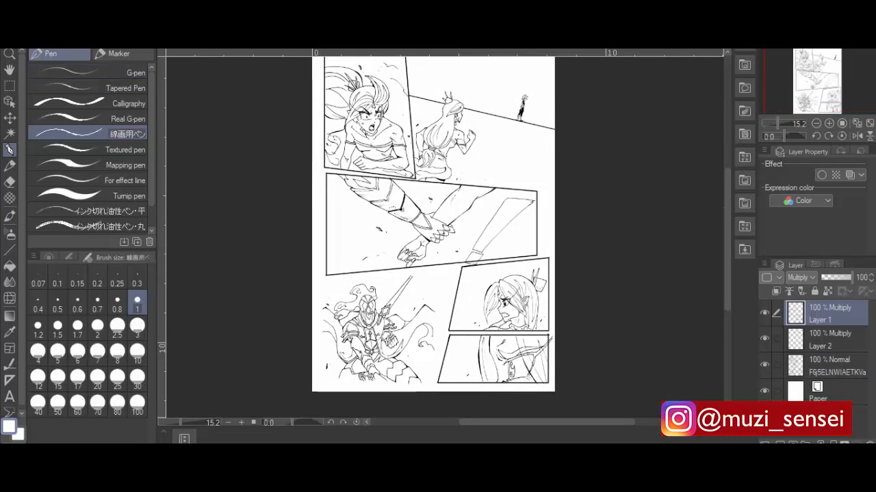
mouse_move(216, 394)
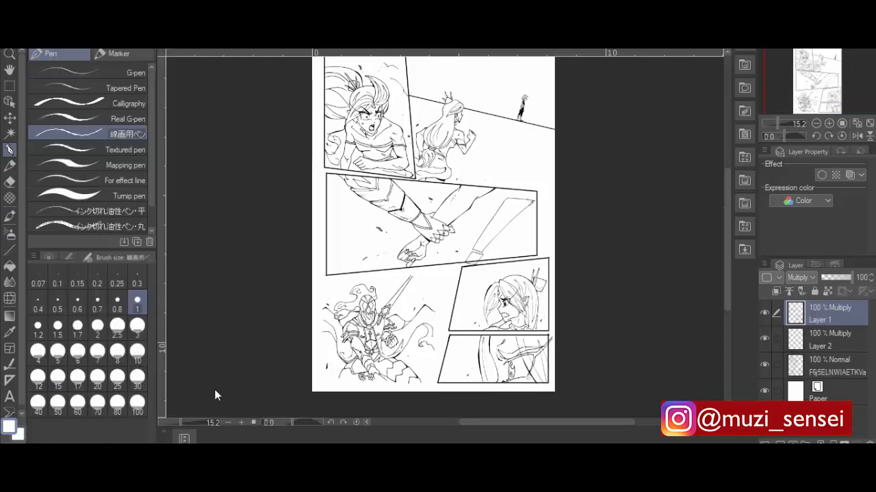
click(678, 99)
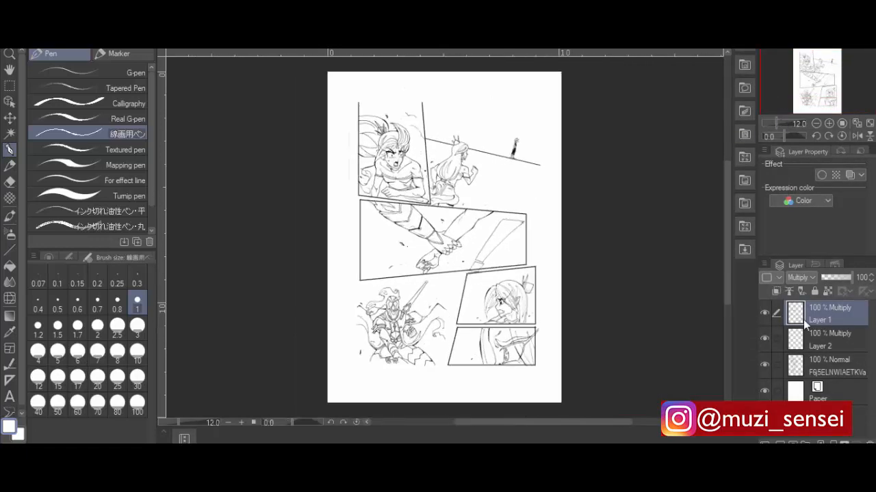
click(826, 367)
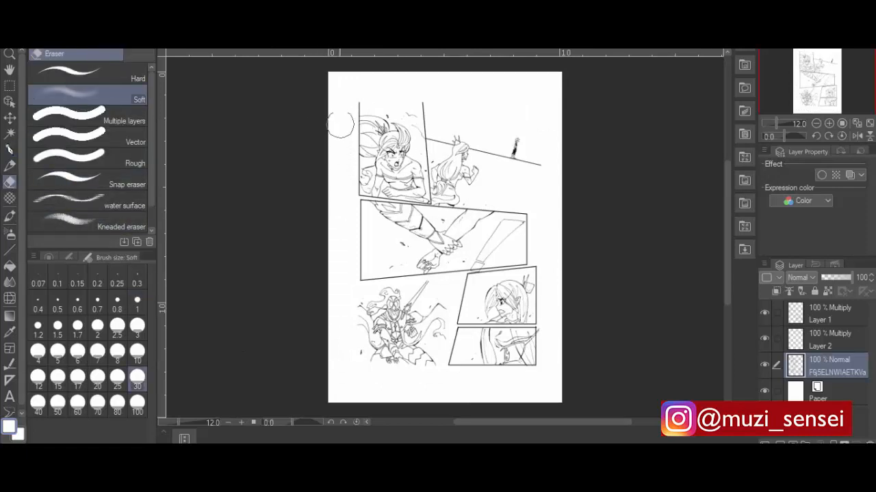
Step: Select the page's artwork layers together and cancel the pending layer transformation
click(89, 163)
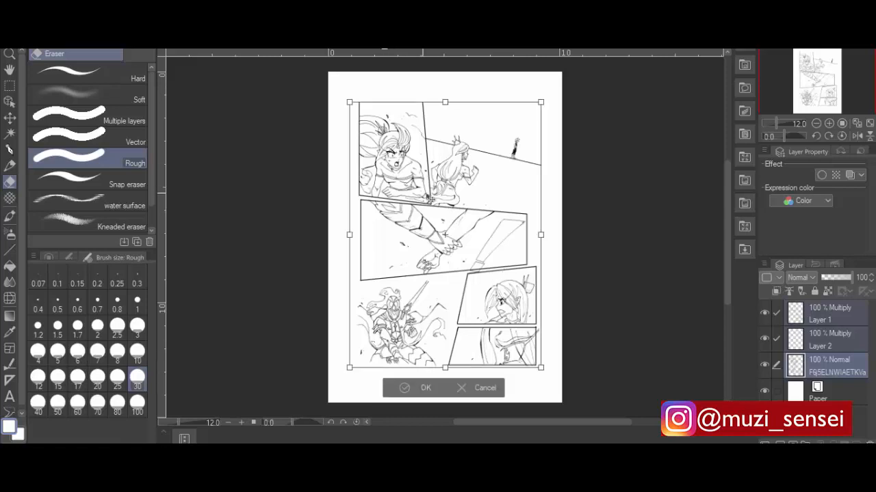
click(424, 389)
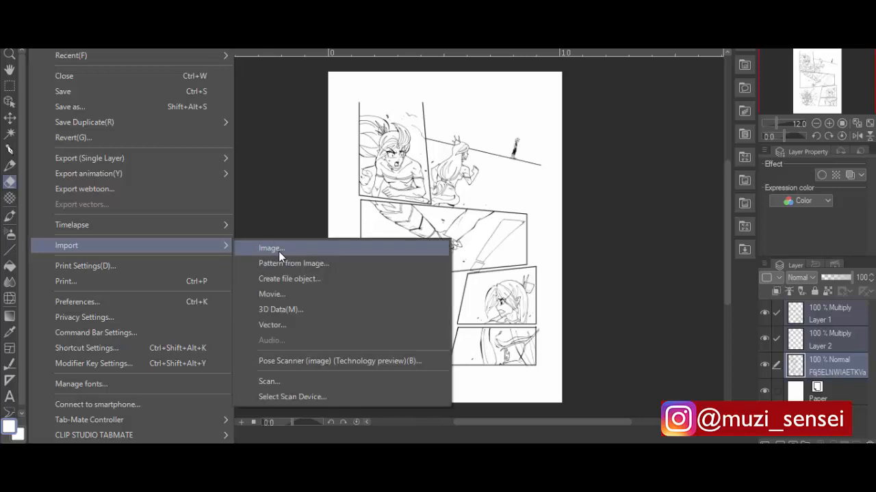
Step: Import the Manga_B4_guidelines image file as a new layer over the page
click(271, 249)
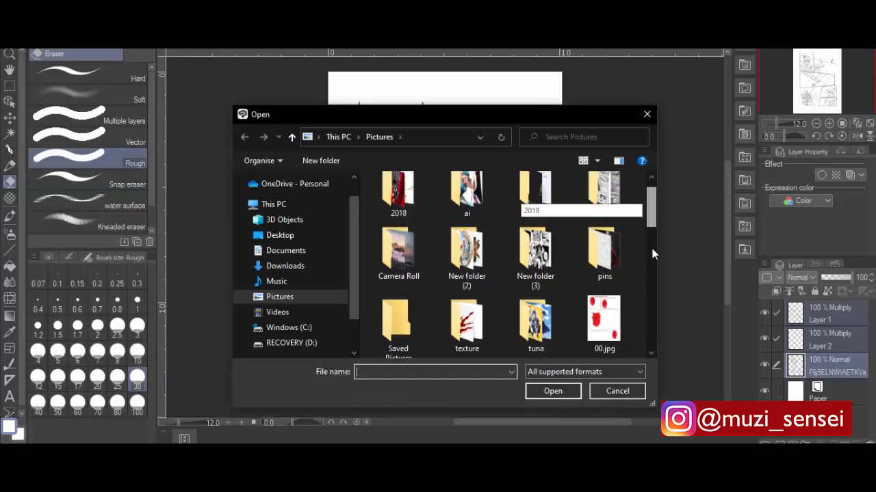
scroll(down, 3)
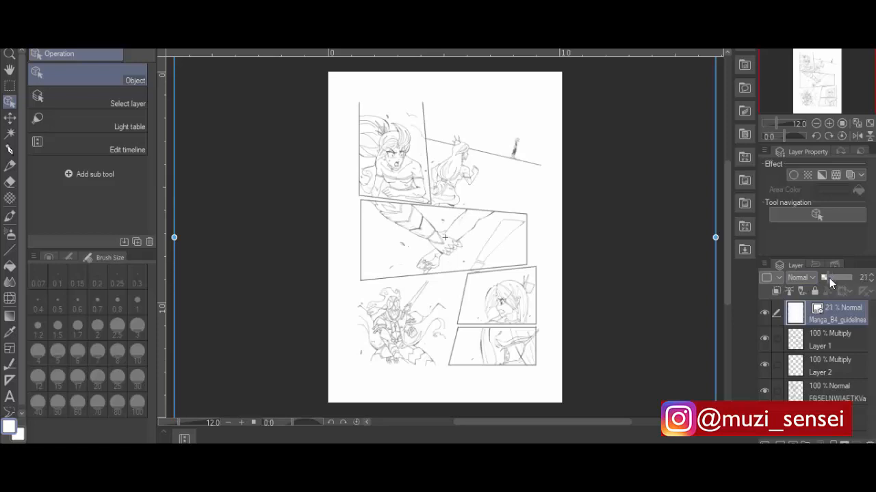
Step: Stretch the guidelines image to cover the page and commit the transform
drag(716, 238, 574, 238)
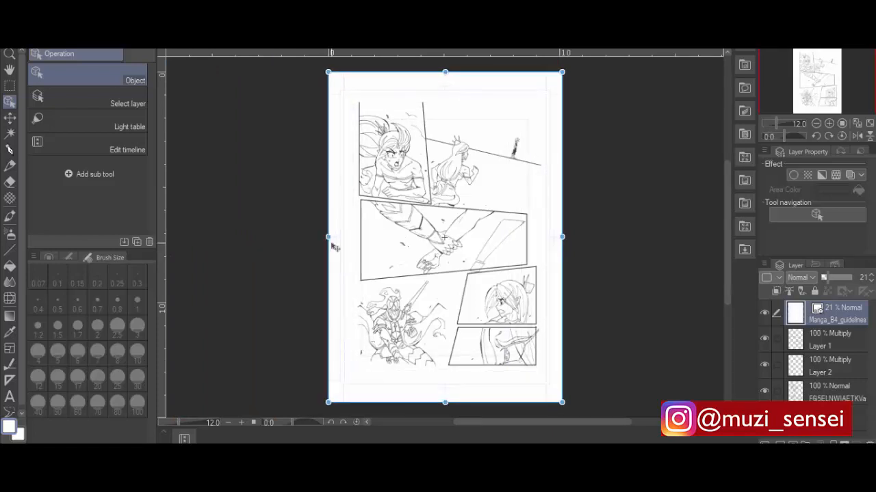
click(828, 339)
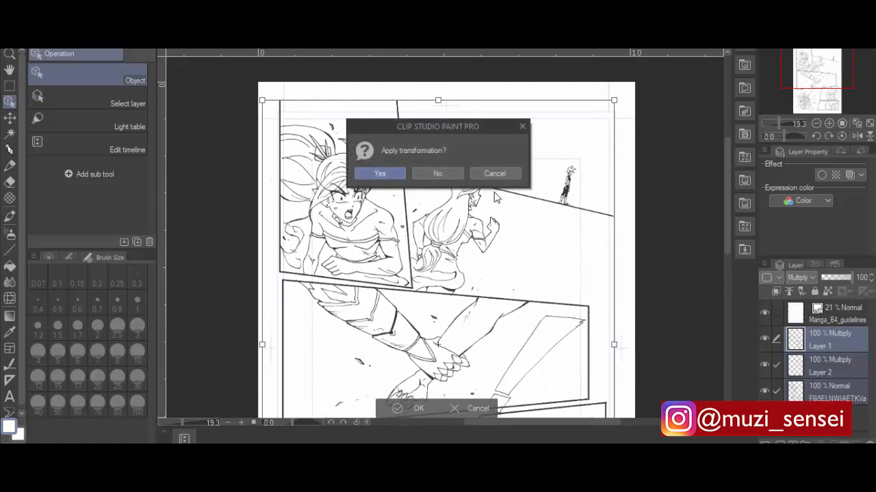
click(381, 172)
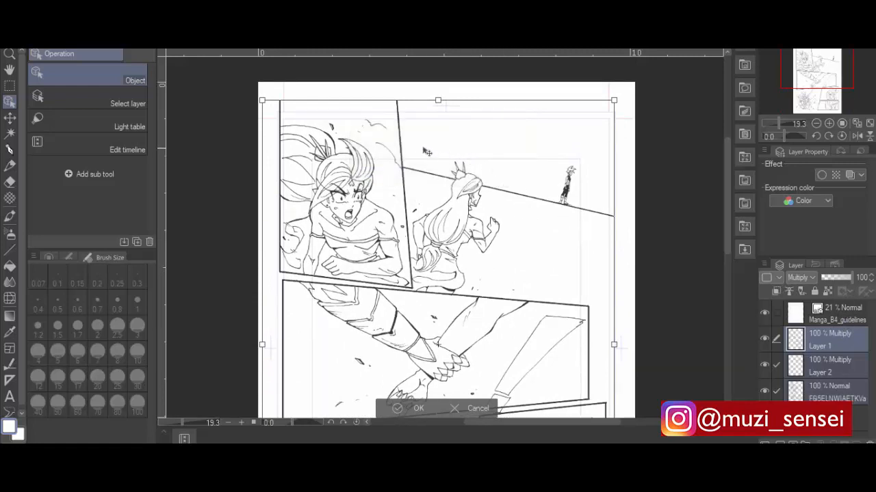
mouse_move(550, 230)
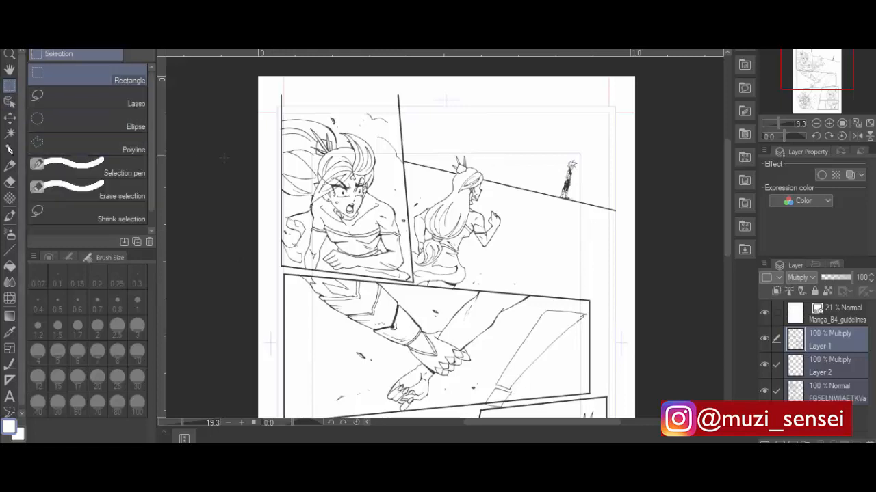
Step: Step through Layer 2 and the Manga_B4_guidelines layer, then make Layer 1 active for inking
click(828, 366)
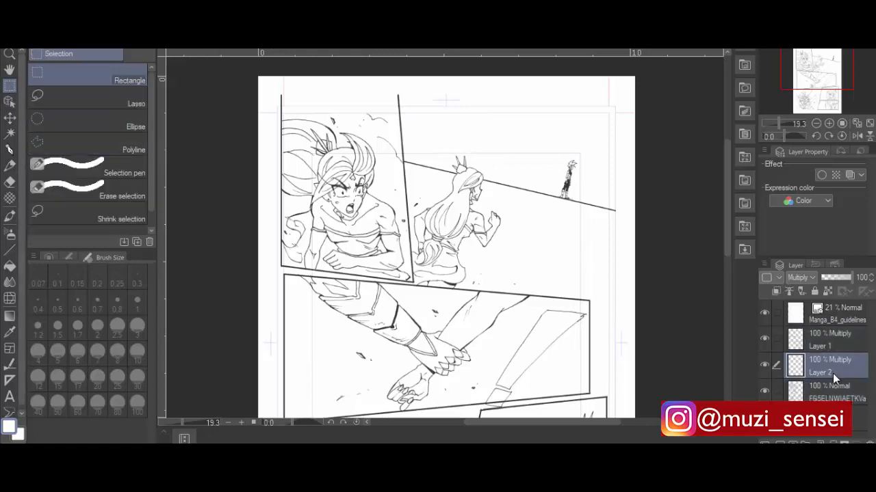
click(834, 314)
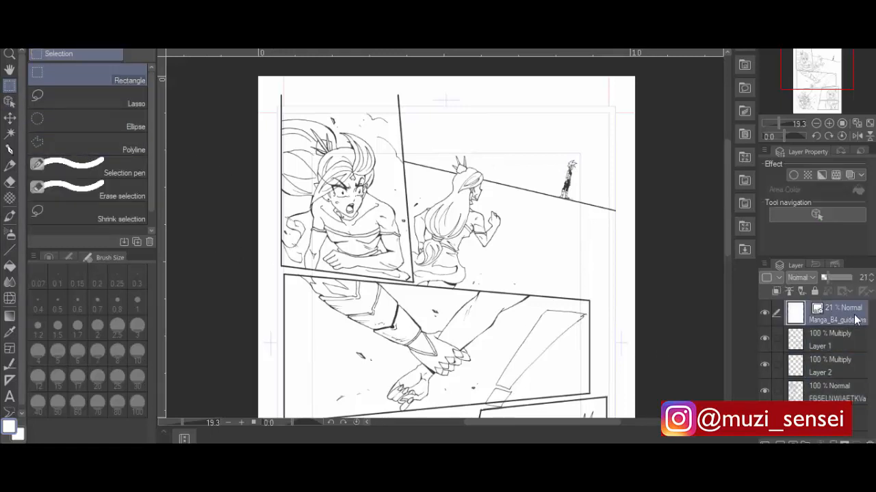
click(819, 367)
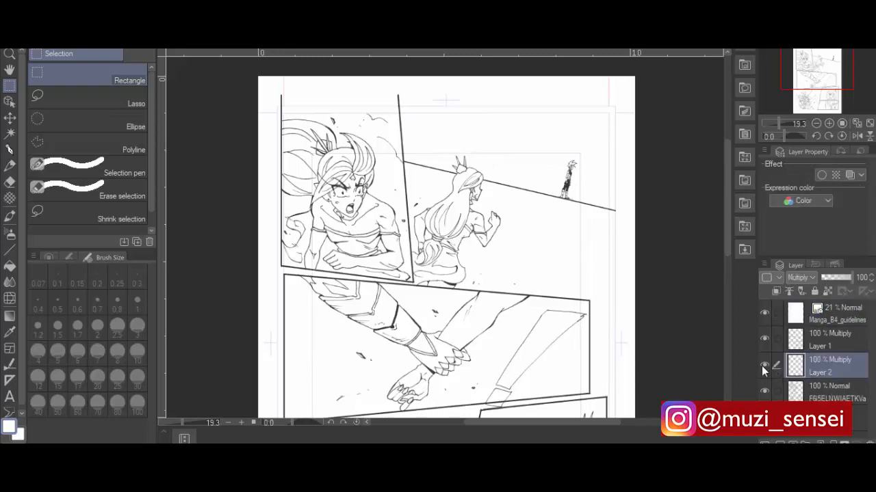
click(821, 339)
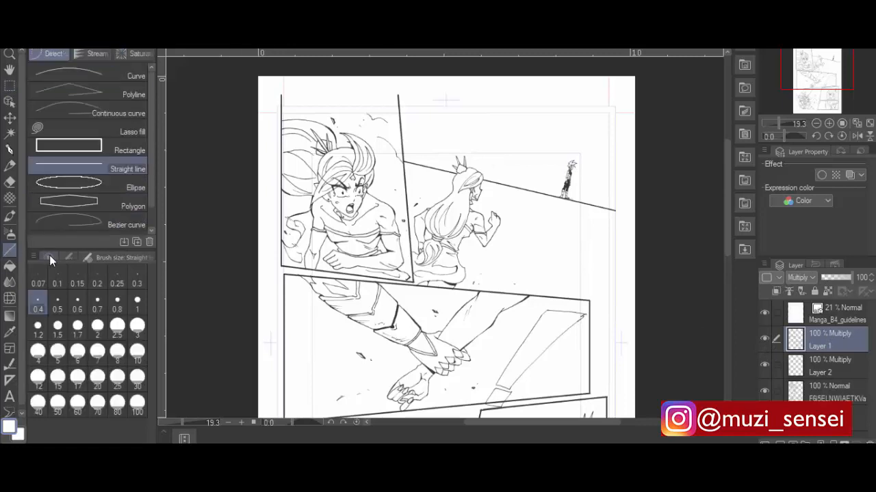
Step: Set black colour and a thicker straight-line width, zoomed onto the top panels
click(73, 257)
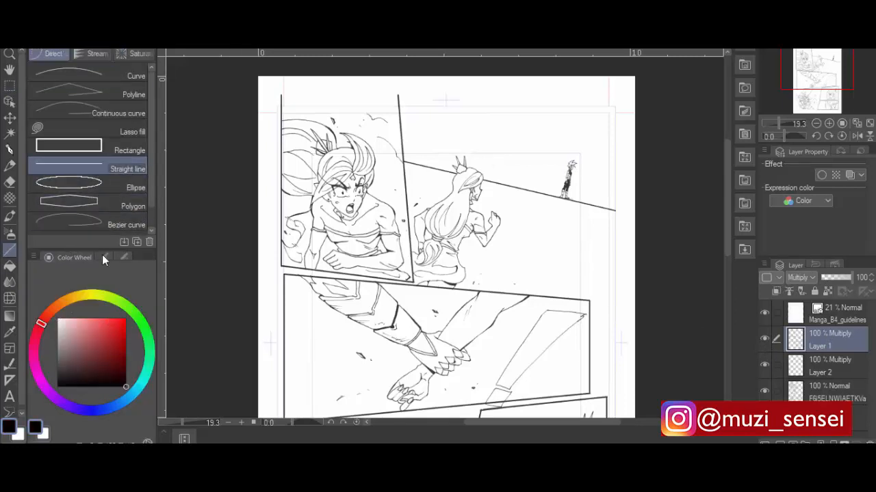
click(120, 258)
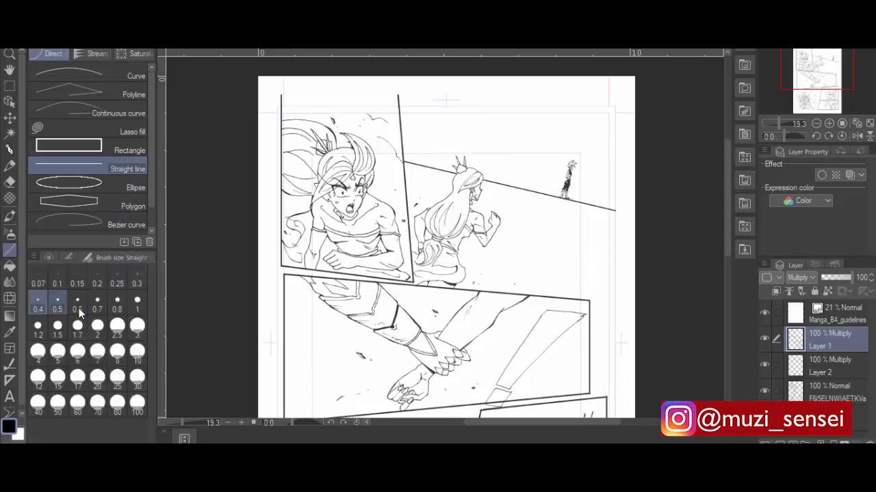
click(136, 304)
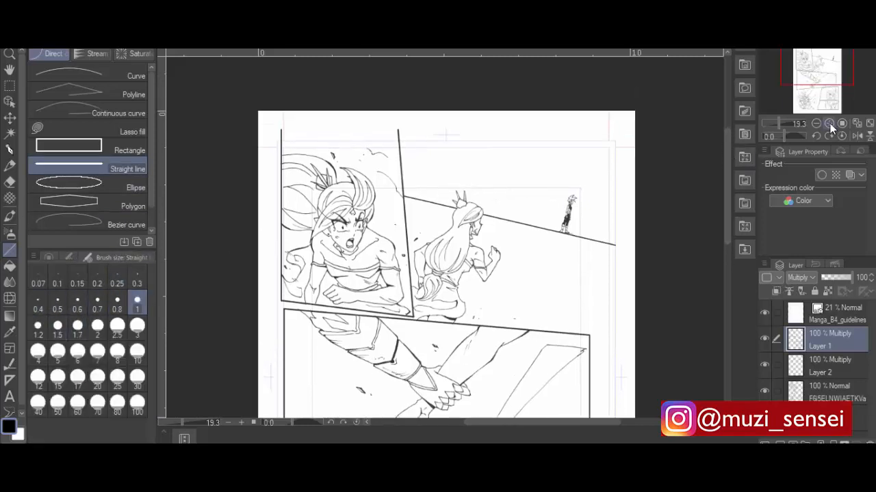
click(829, 123)
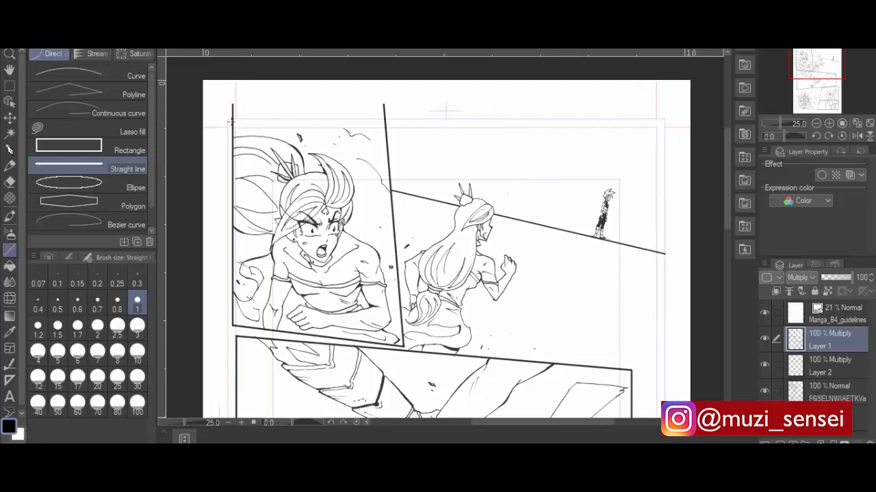
mouse_move(344, 104)
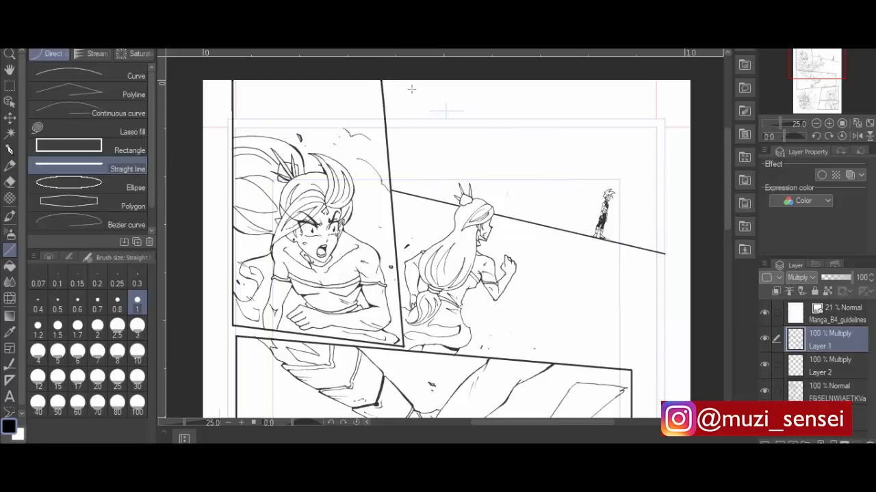
mouse_move(582, 134)
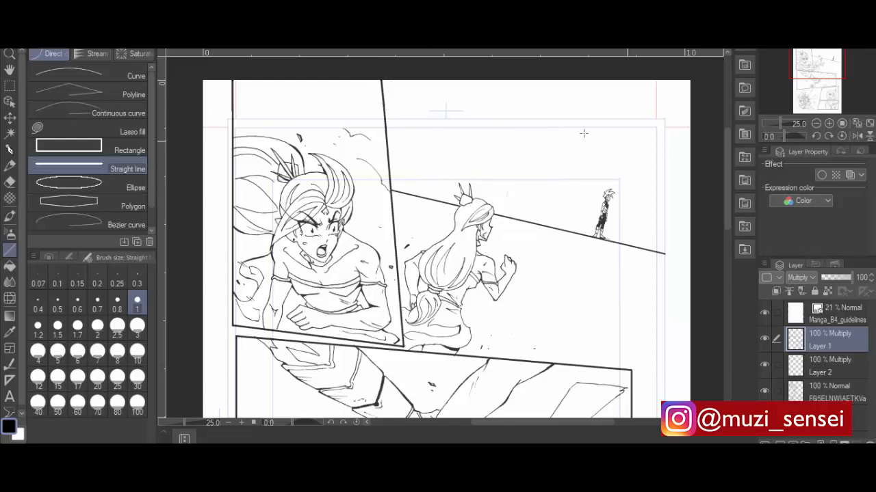
mouse_move(226, 117)
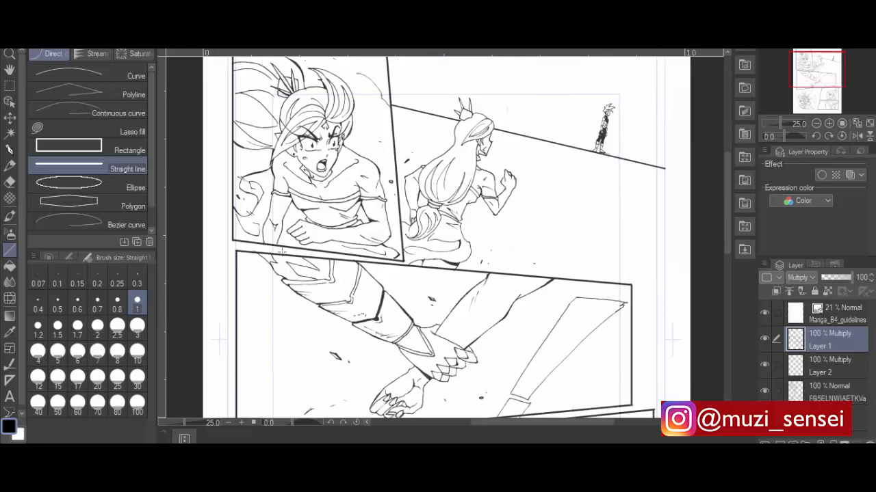
Step: Ink a straight panel border line with a thinner line width
click(58, 303)
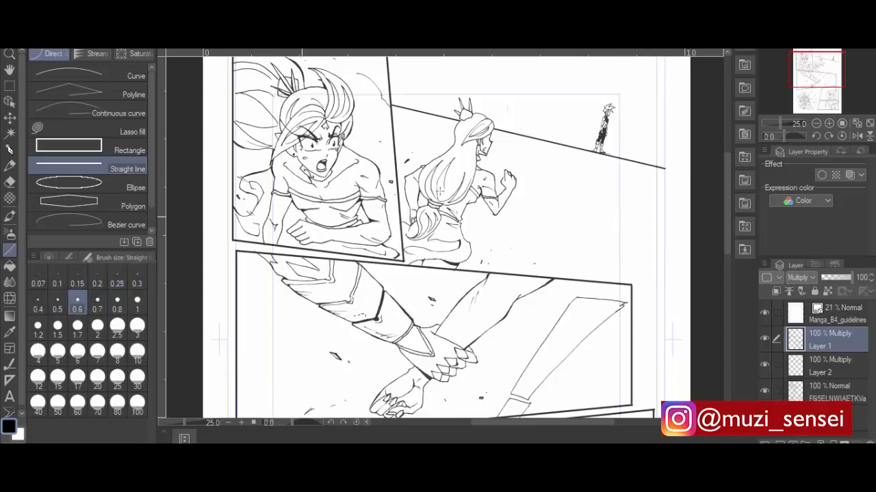
drag(660, 166, 690, 175)
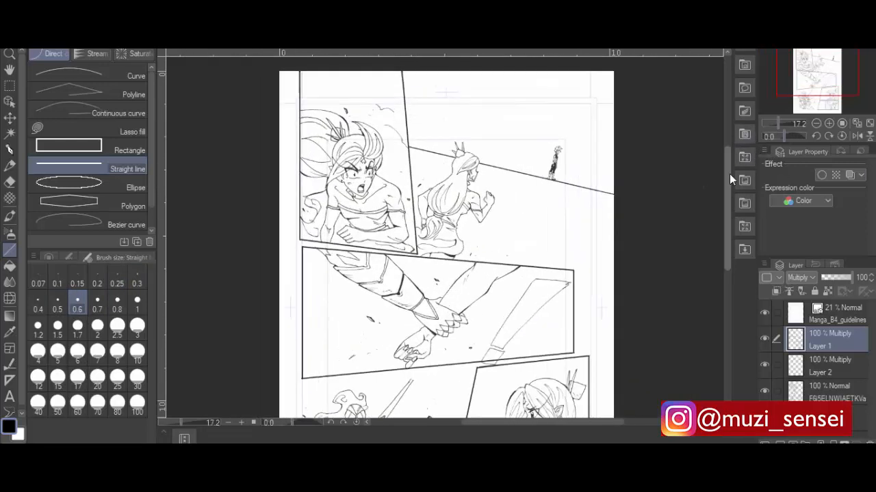
Step: Scroll down to the bottom warrior and elf panels with the lasso selection active
scroll(down, 3)
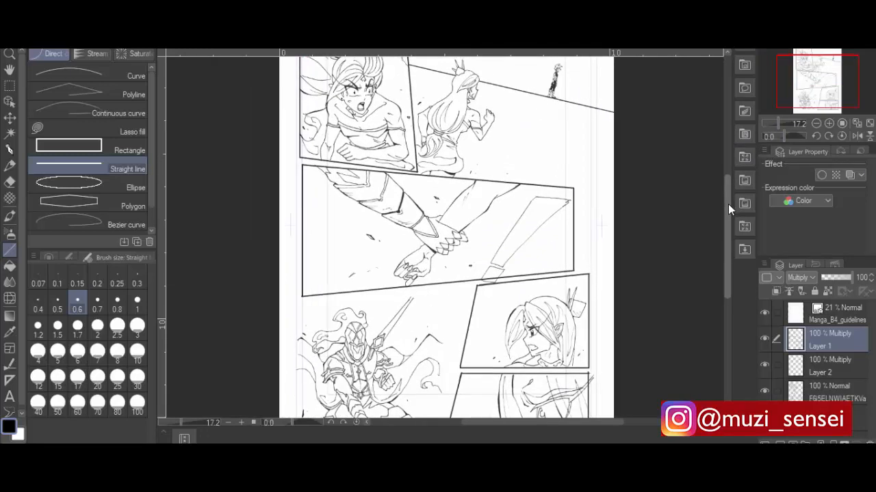
scroll(down, 3)
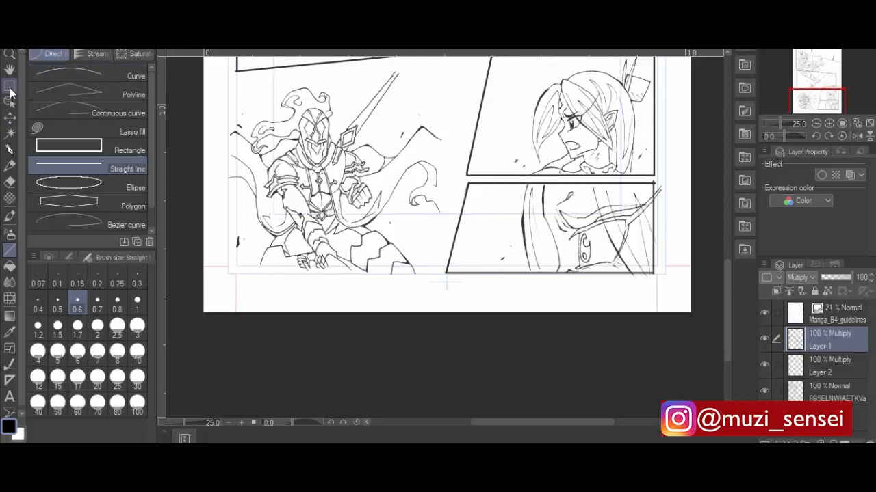
click(11, 85)
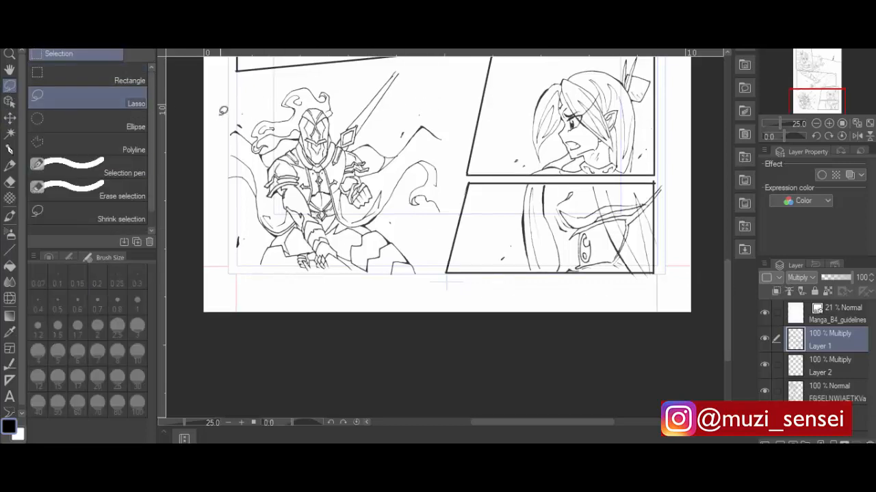
Step: Lasso the armored warrior, dismiss the no-object warning and scale him up to fill his panel
drag(221, 111, 419, 69)
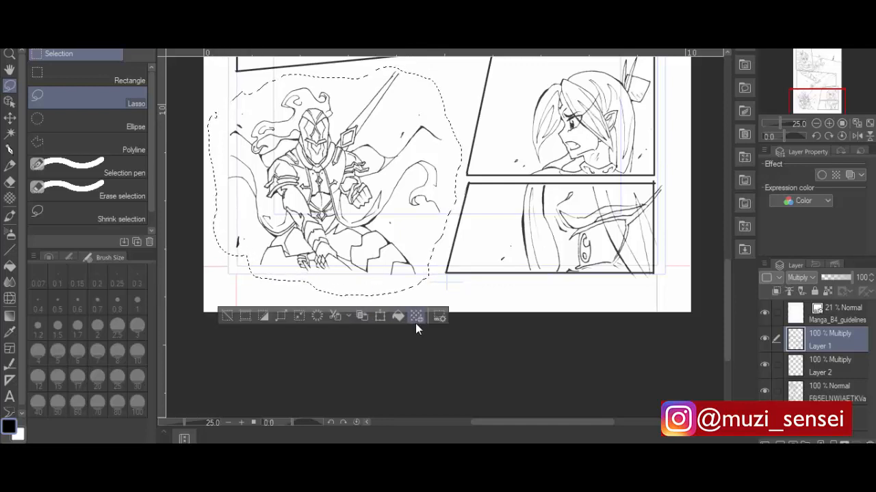
click(416, 316)
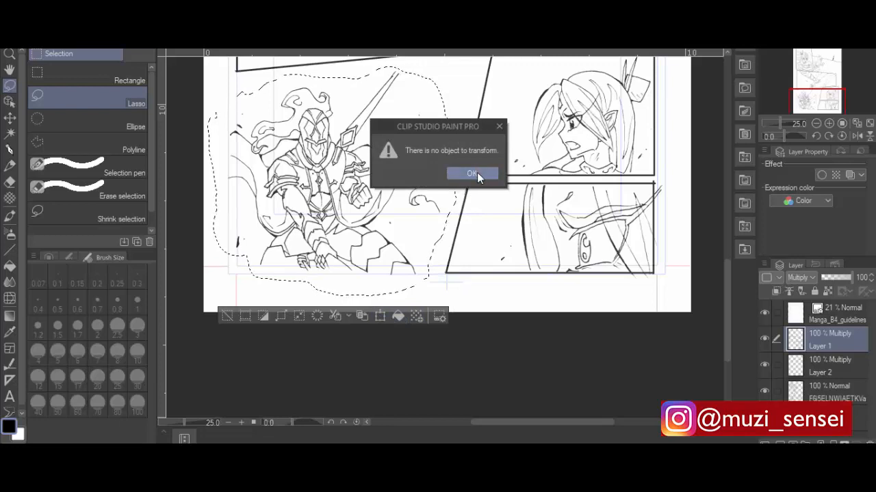
click(472, 172)
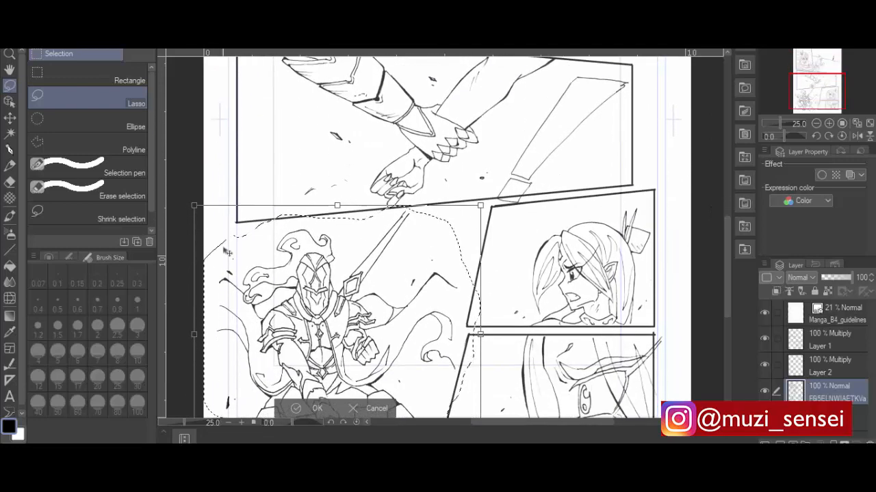
scroll(down, 3)
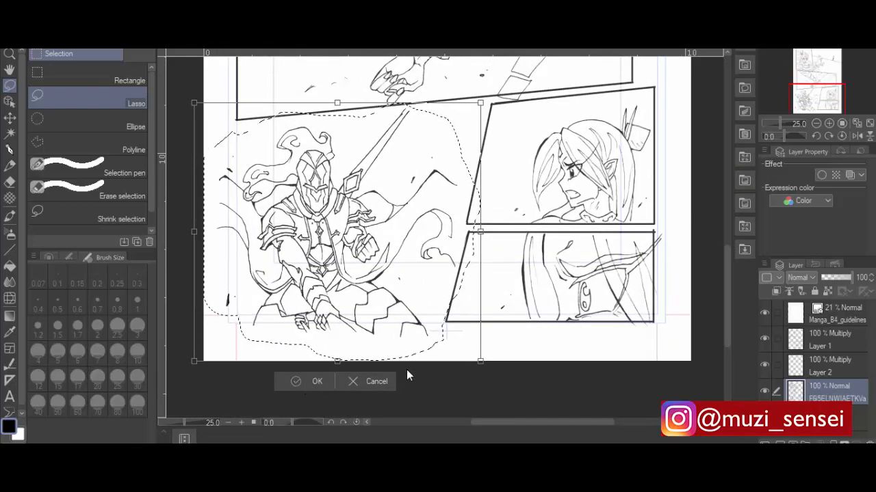
click(318, 381)
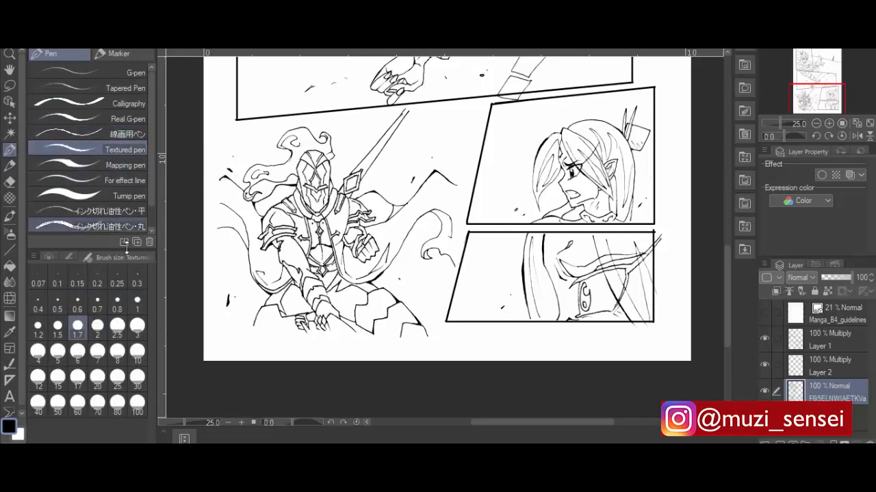
click(118, 301)
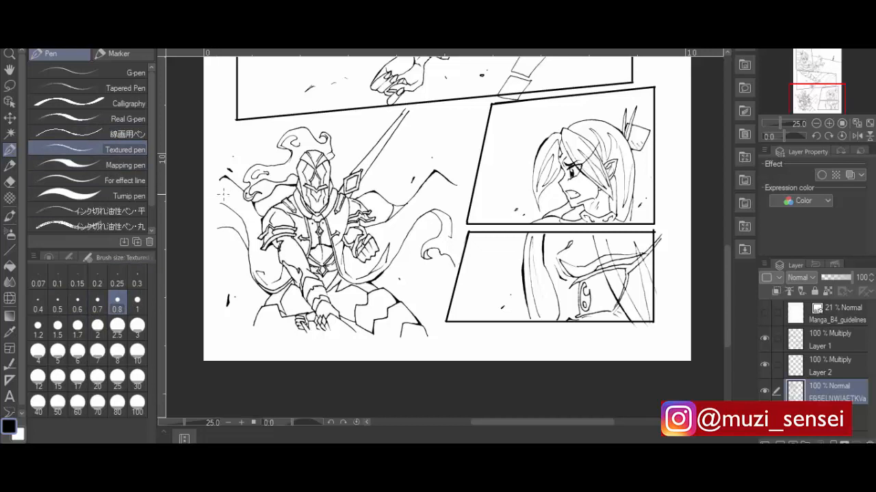
click(136, 301)
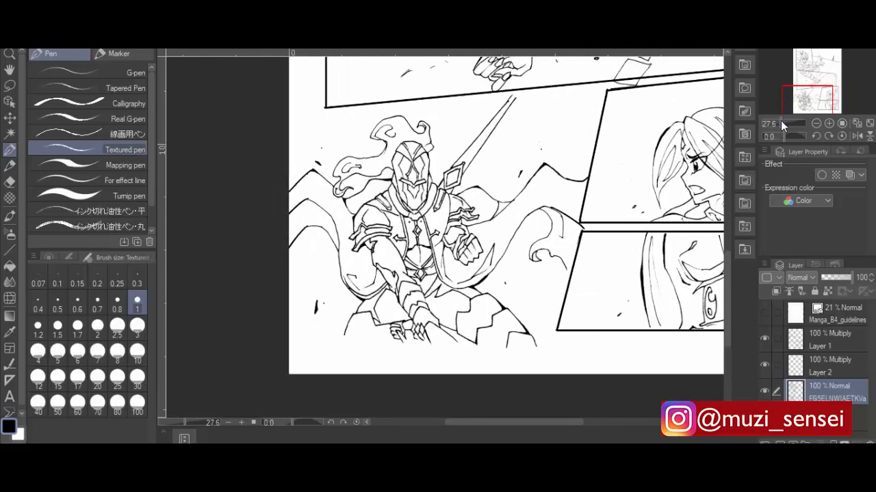
scroll(down, 3)
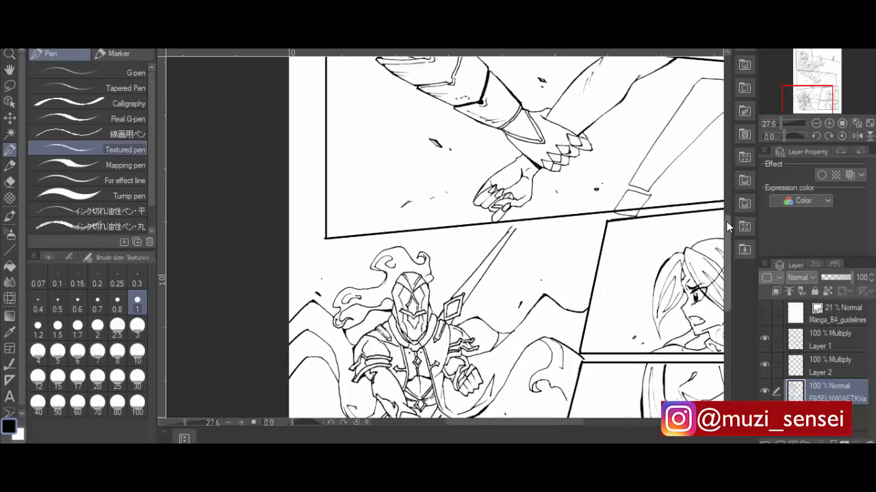
scroll(down, 3)
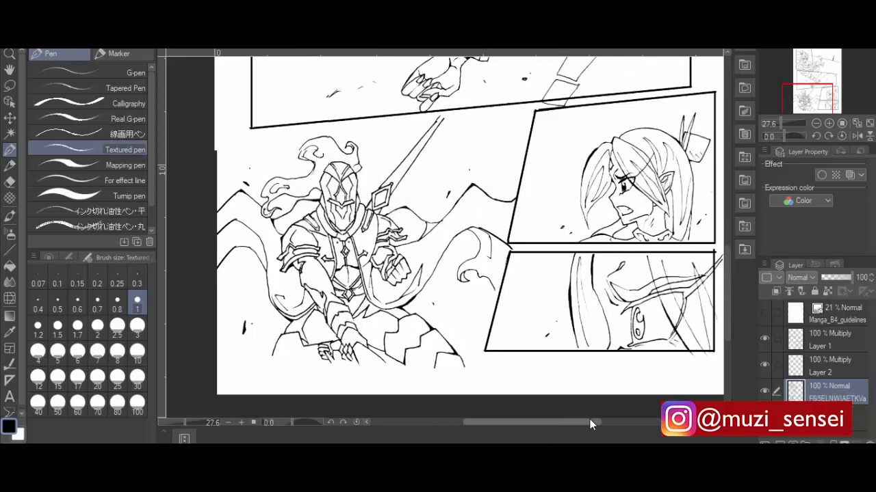
scroll(down, 3)
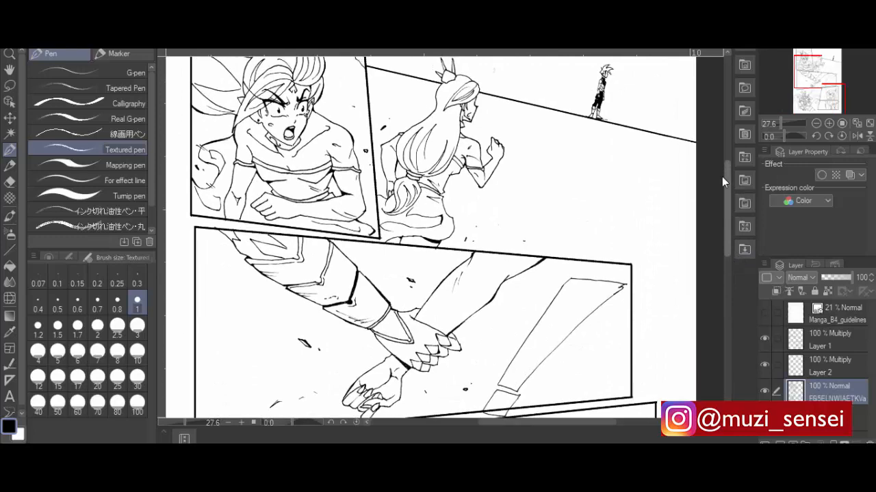
scroll(down, 3)
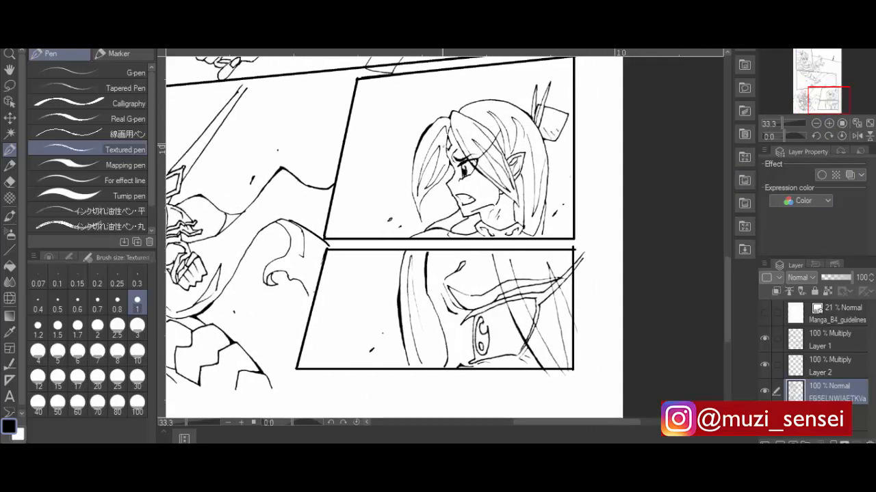
click(11, 134)
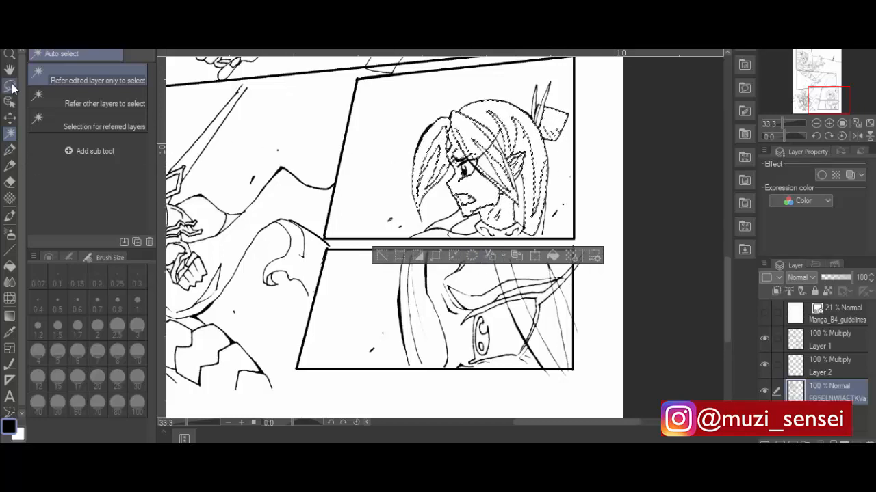
click(10, 85)
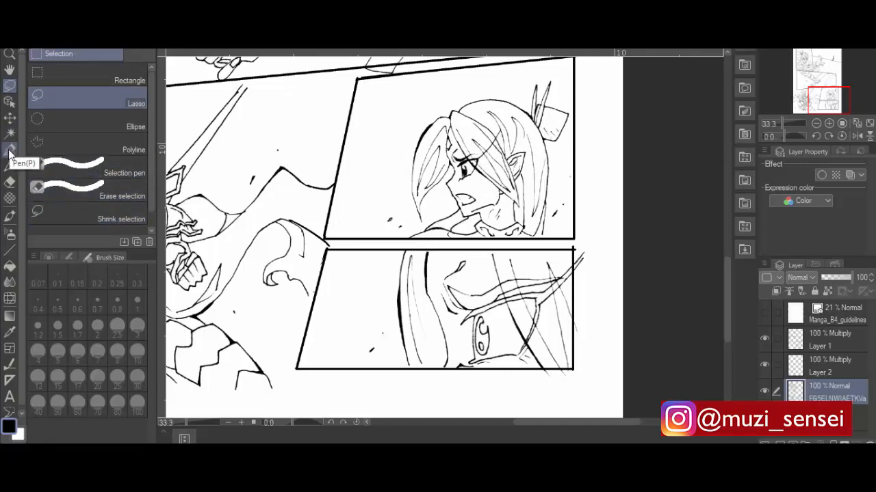
click(11, 151)
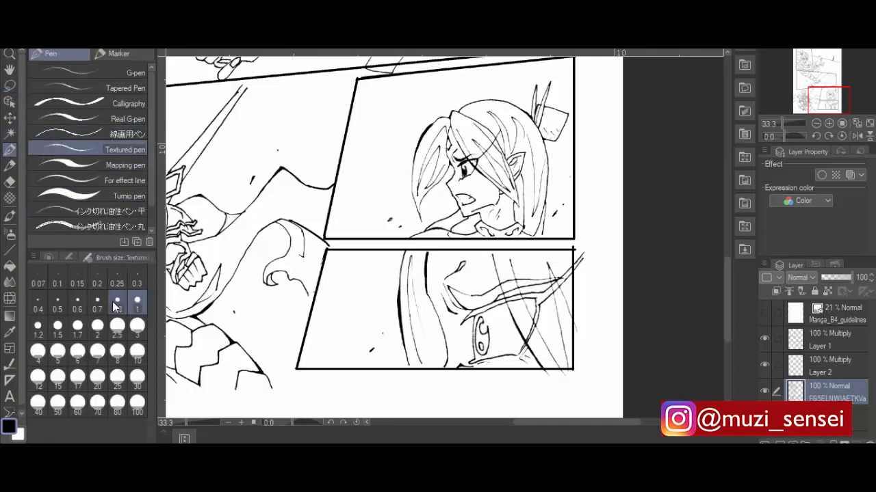
click(118, 301)
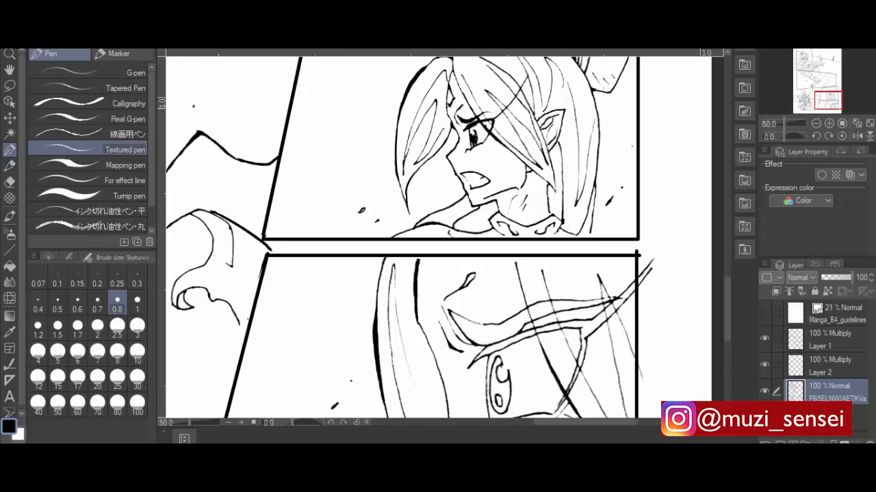
drag(540, 137, 554, 192)
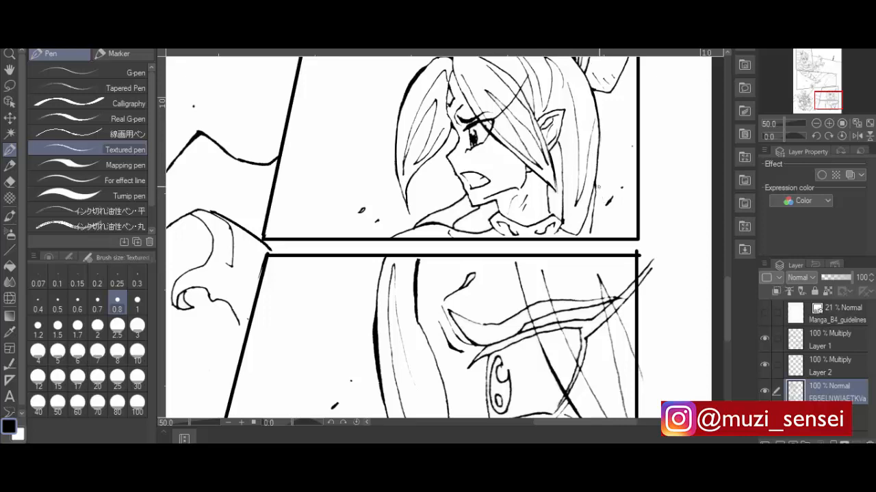
drag(596, 186, 585, 246)
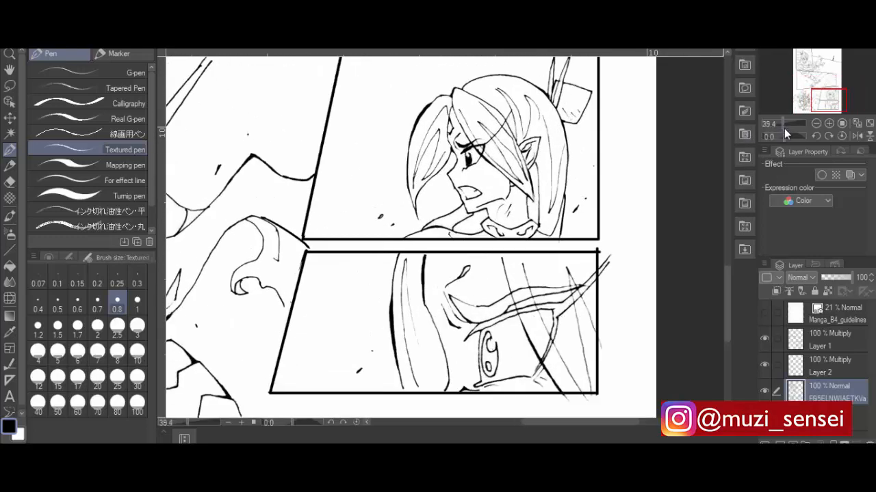
scroll(down, 3)
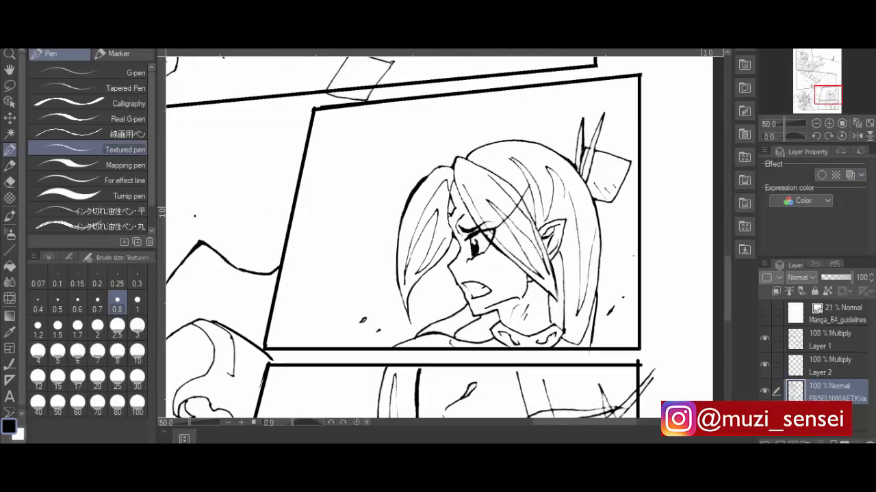
scroll(down, 3)
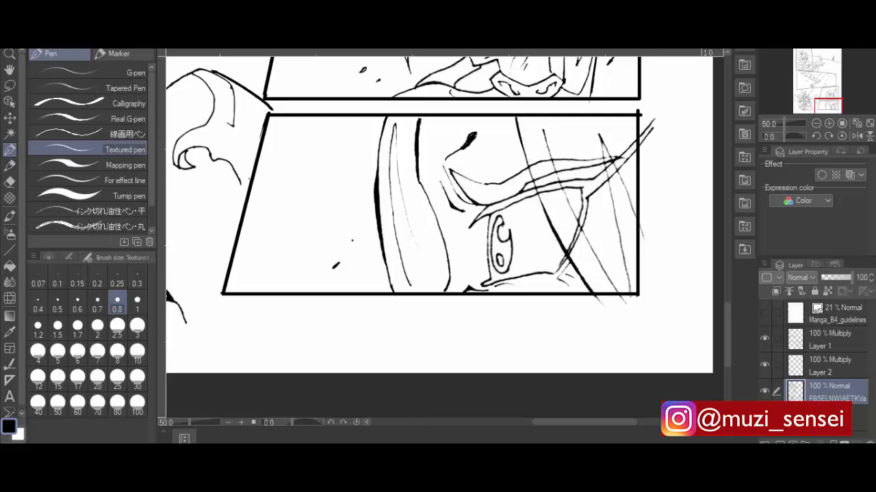
drag(547, 134, 575, 218)
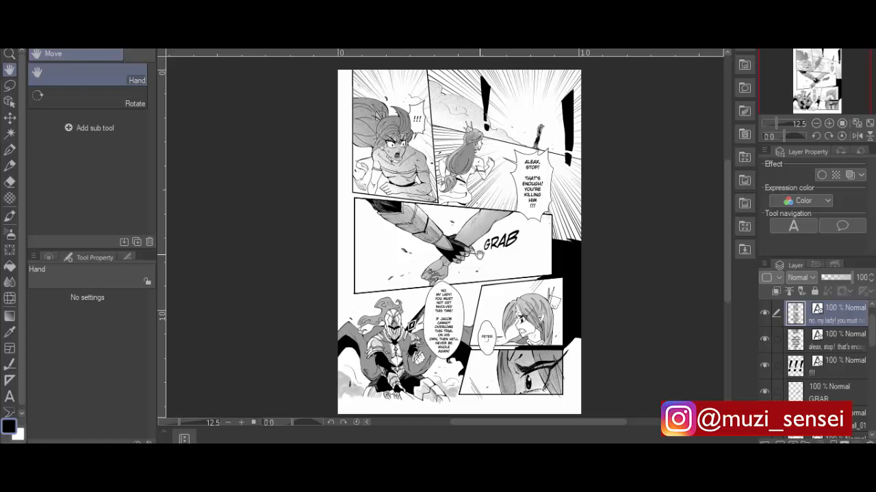
mouse_move(479, 254)
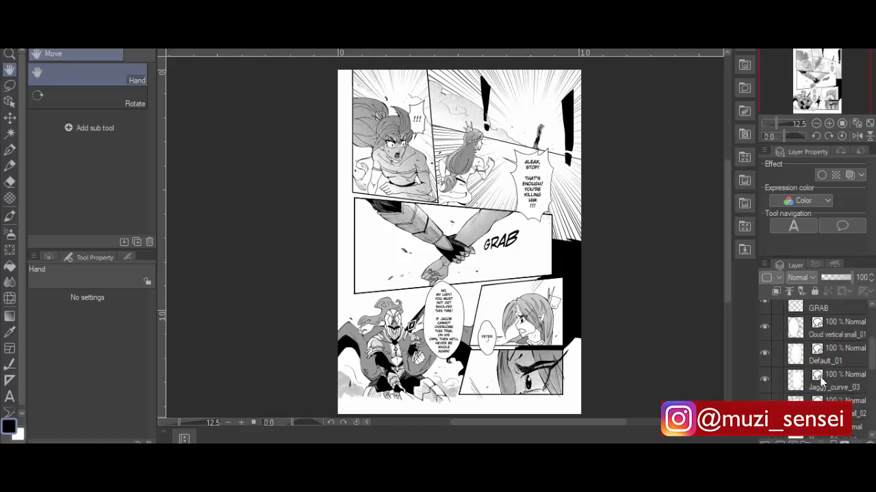
Step: Scroll down over the finished toned and lettered page with the GRAB sound effect
scroll(down, 3)
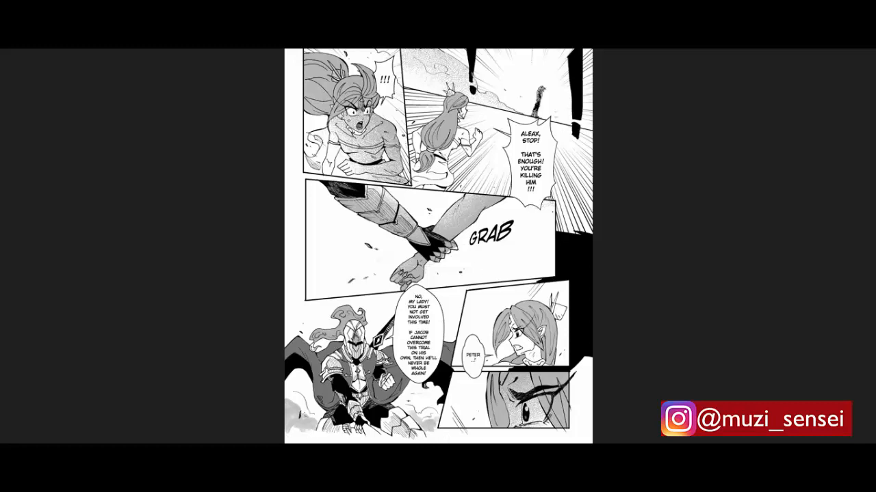
mouse_move(315, 440)
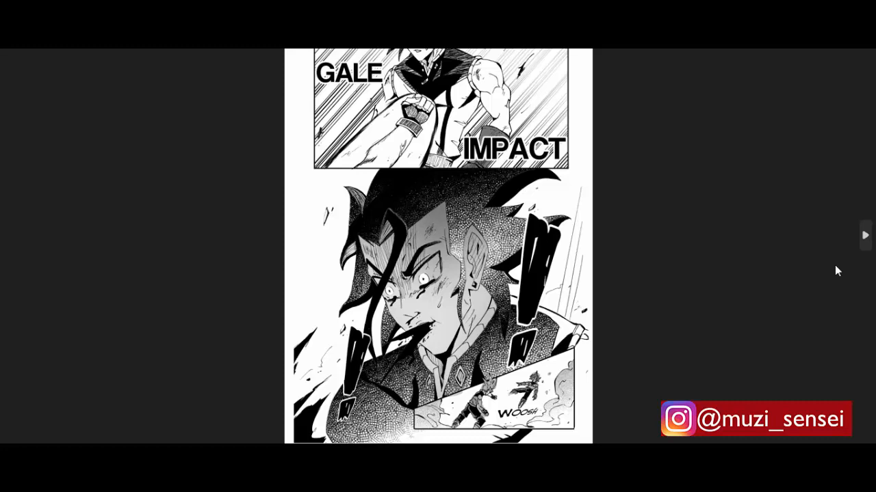
mouse_move(792, 281)
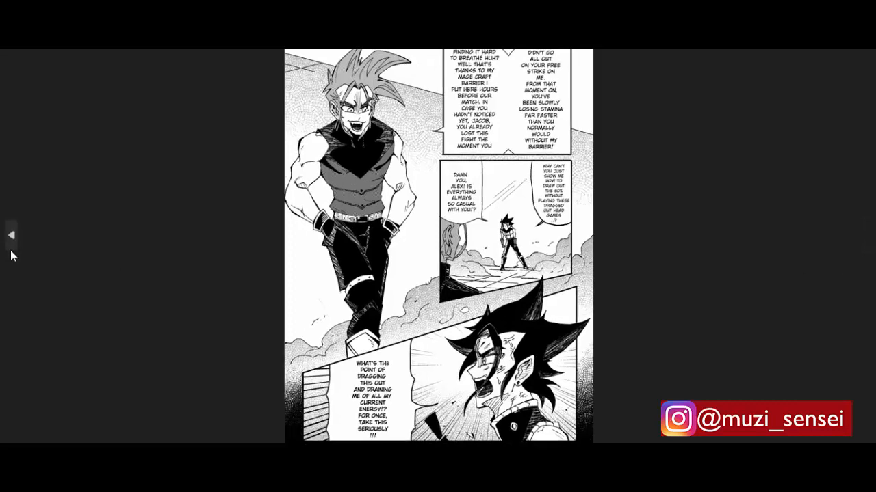
mouse_move(853, 282)
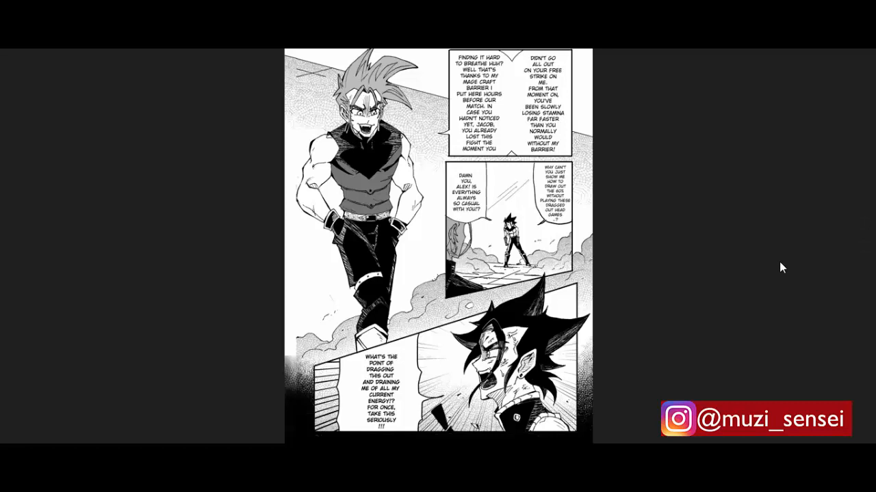
mouse_move(797, 259)
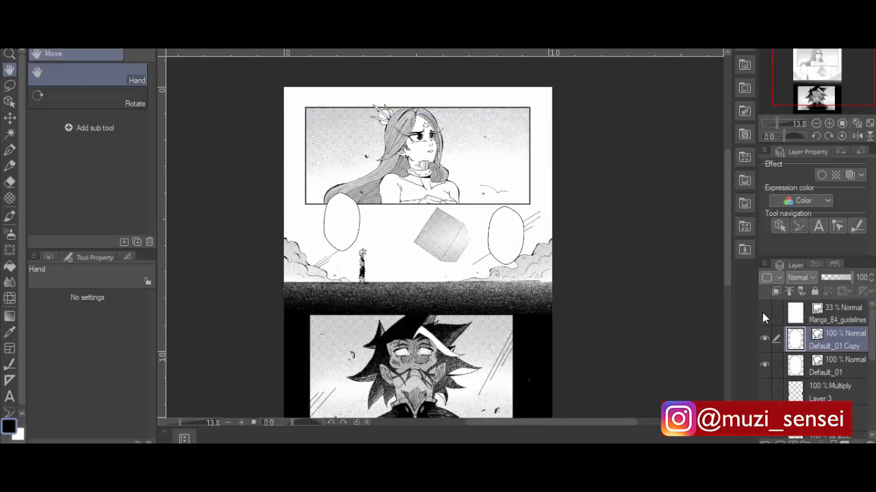
mouse_move(394, 224)
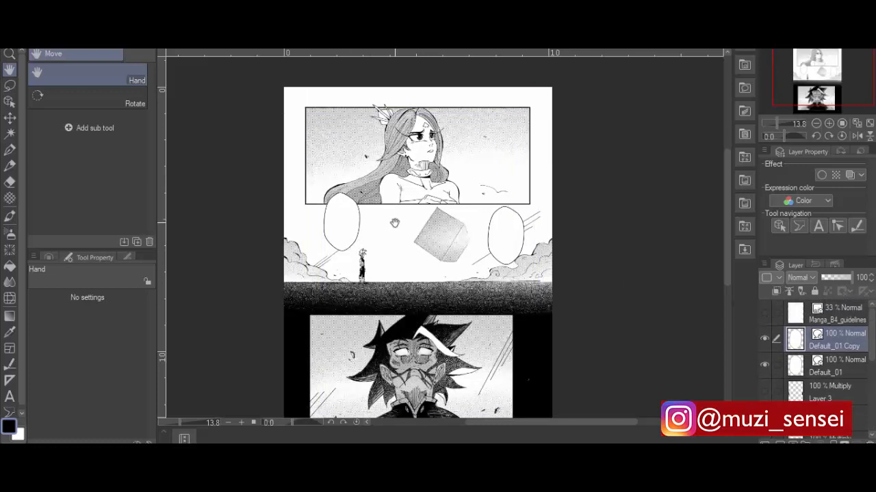